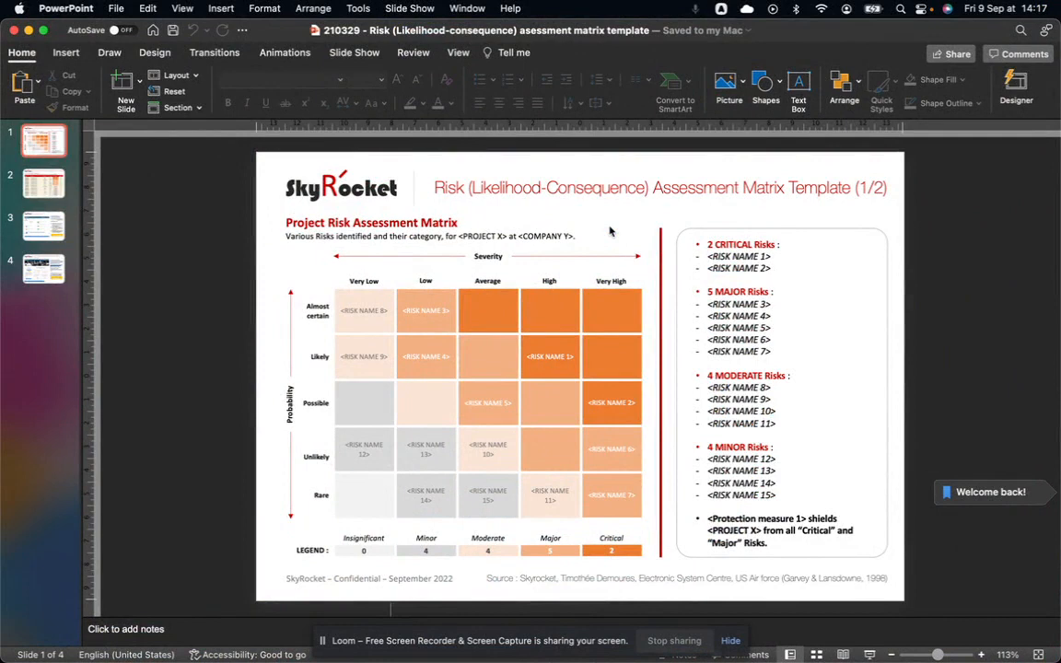
{"action": "mouse_move", "coordinate": [230, 307]}
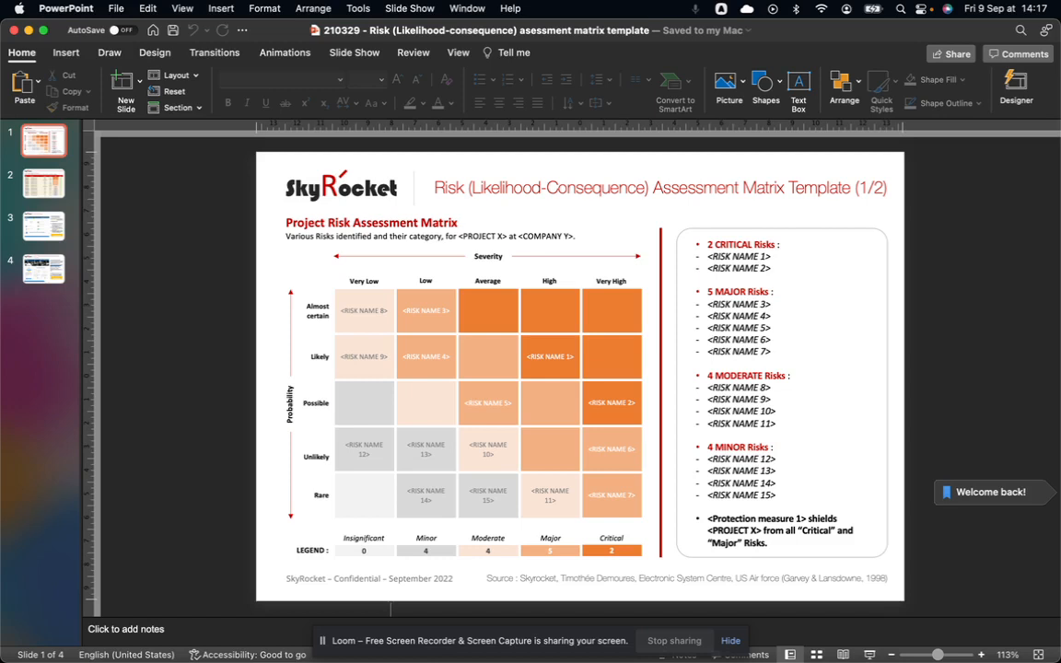
{"action": "mouse_move", "coordinate": [645, 454]}
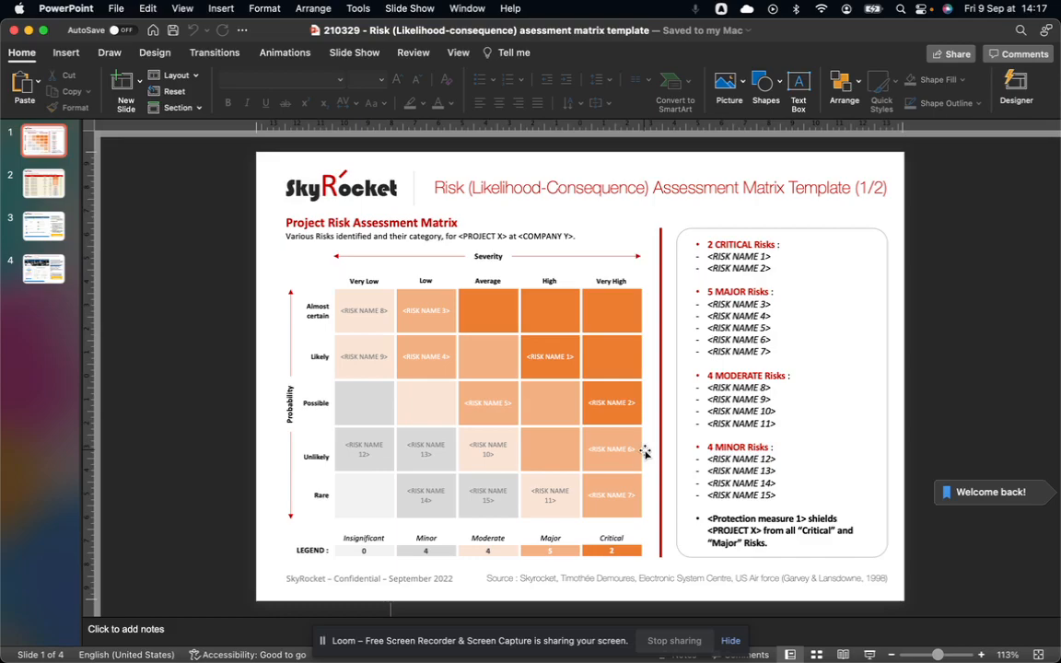
{"action": "mouse_move", "coordinate": [151, 401]}
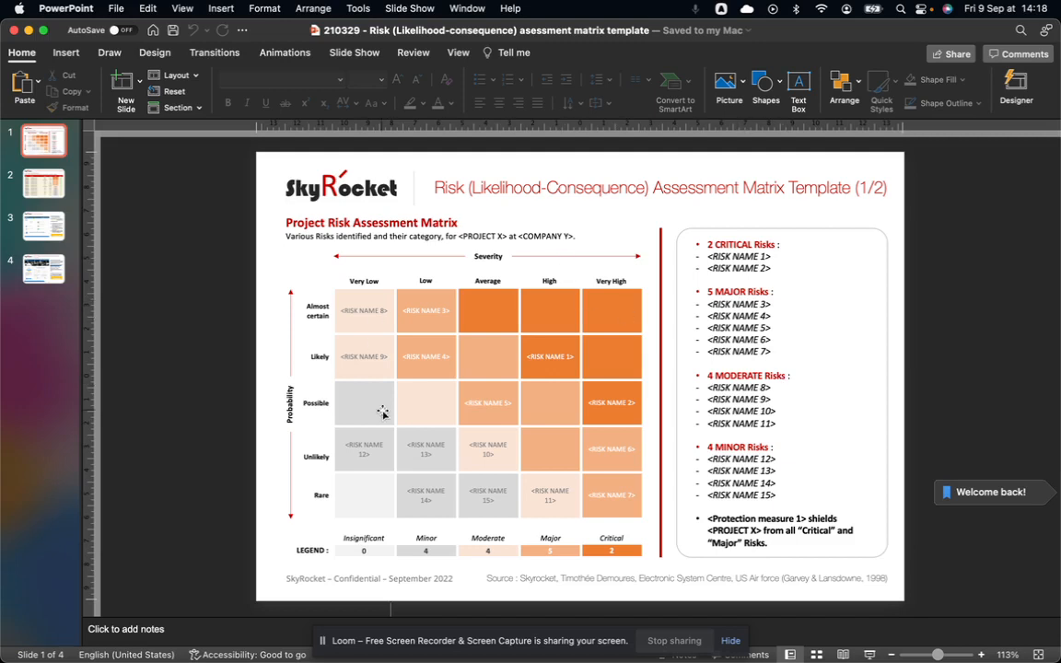
{"action": "mouse_move", "coordinate": [312, 418]}
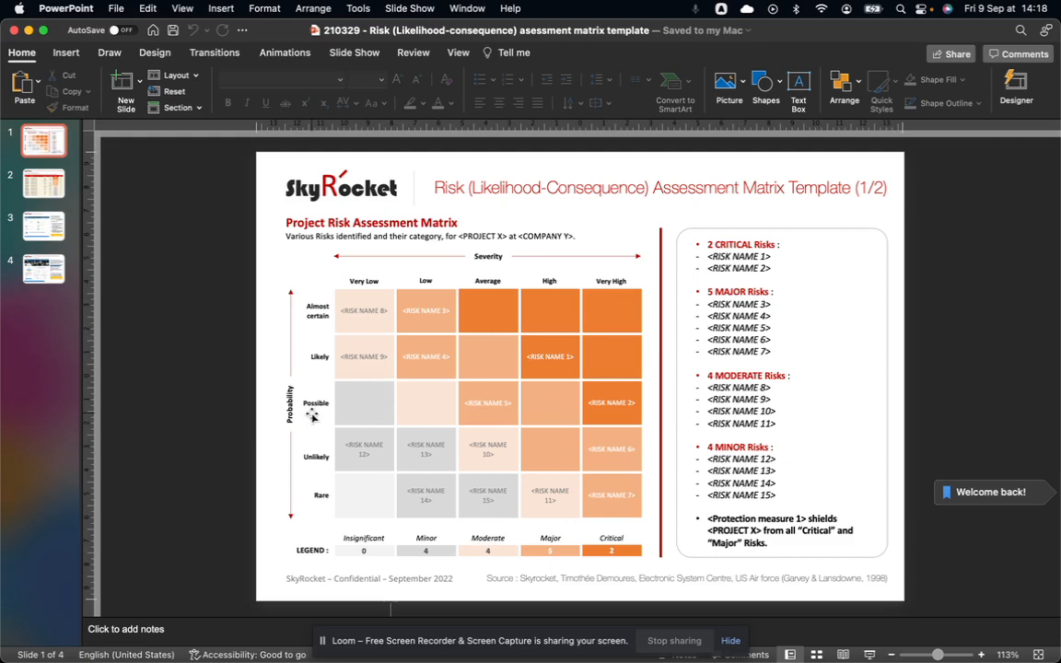
{"action": "mouse_move", "coordinate": [639, 492]}
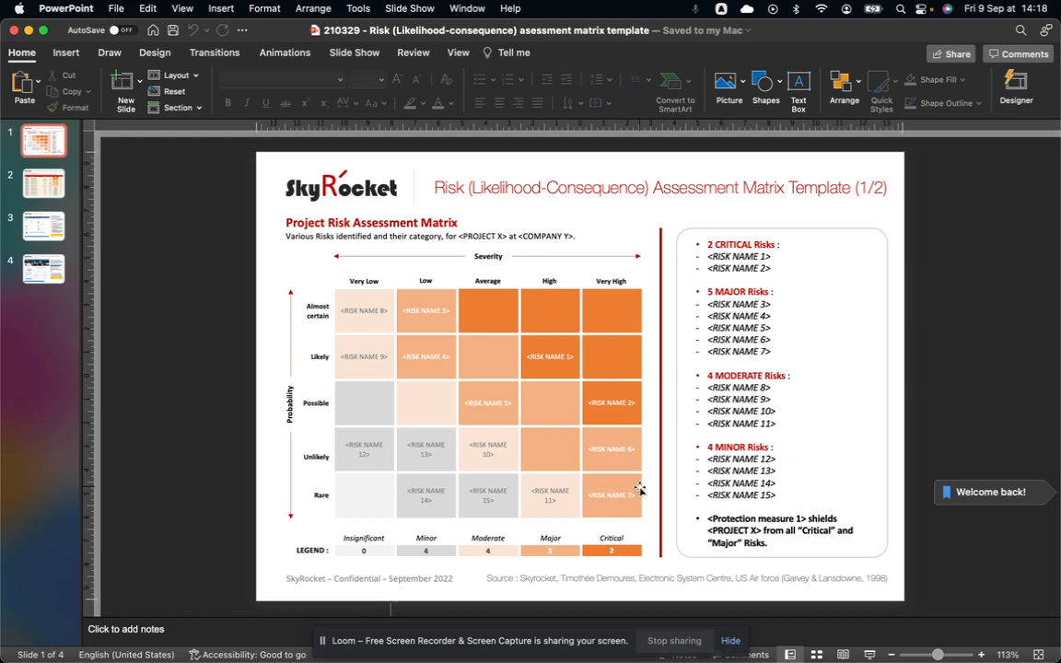
{"action": "mouse_move", "coordinate": [486, 336]}
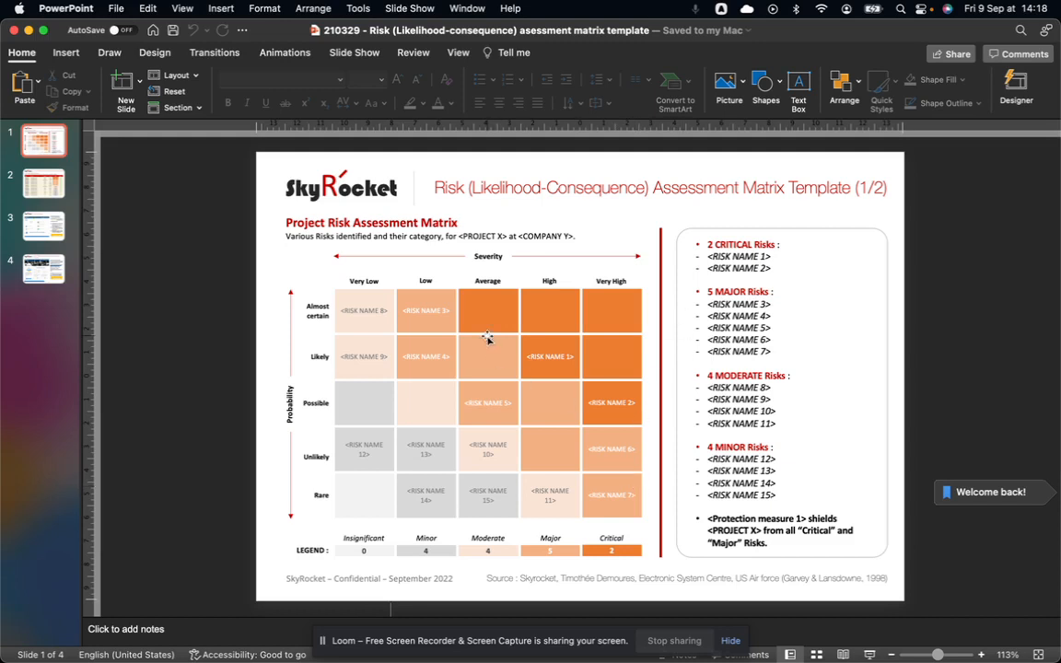
{"action": "mouse_move", "coordinate": [486, 255]}
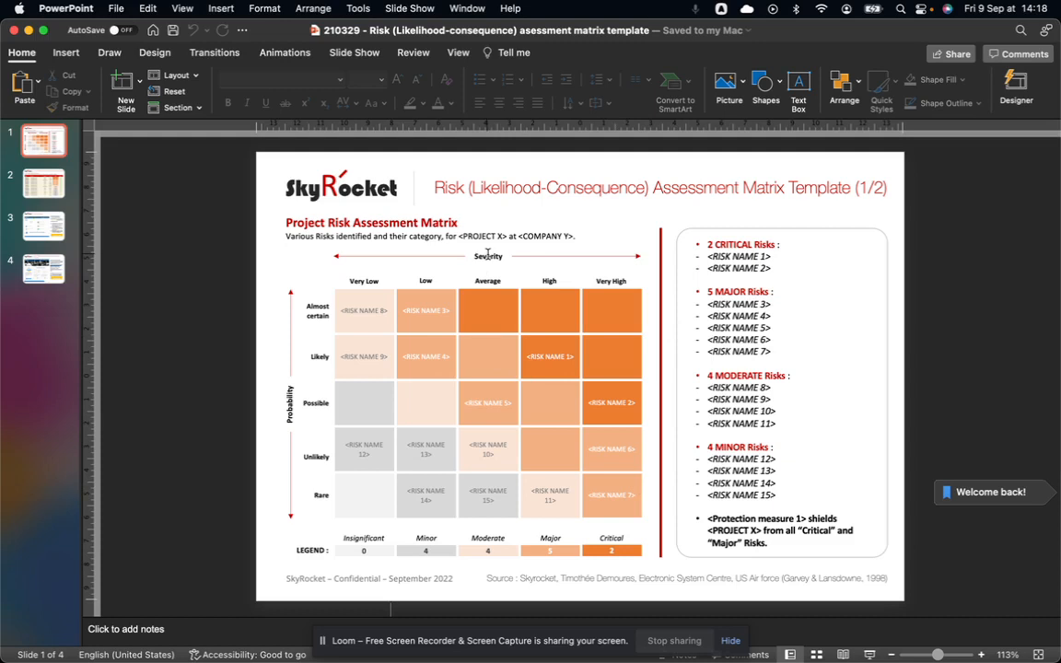
{"action": "mouse_move", "coordinate": [523, 273]}
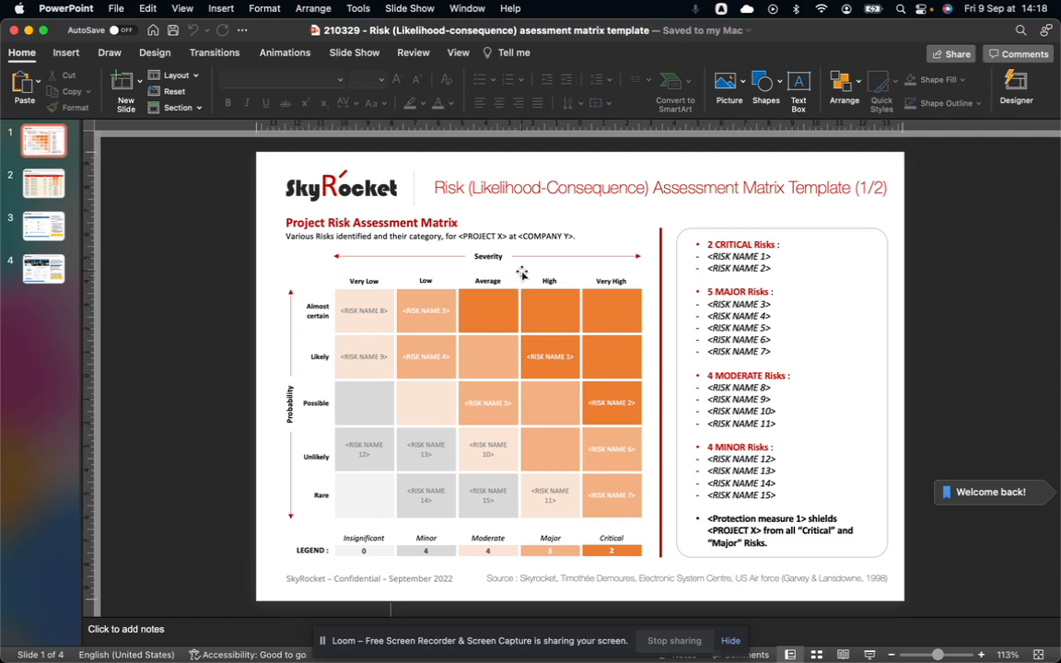
{"action": "mouse_move", "coordinate": [648, 298]}
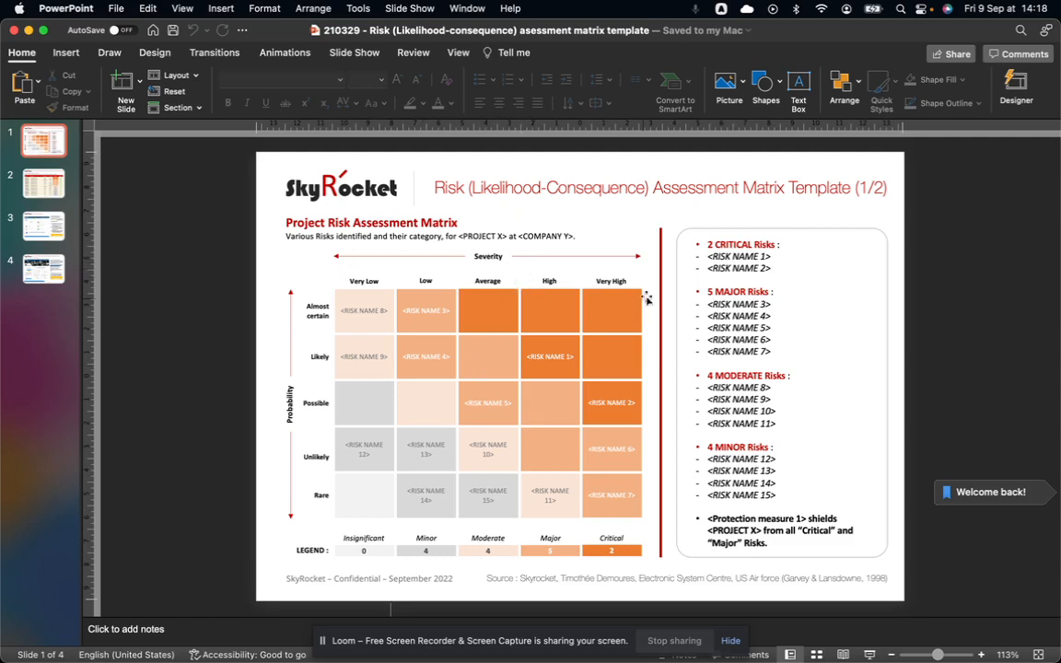
{"action": "mouse_move", "coordinate": [338, 271]}
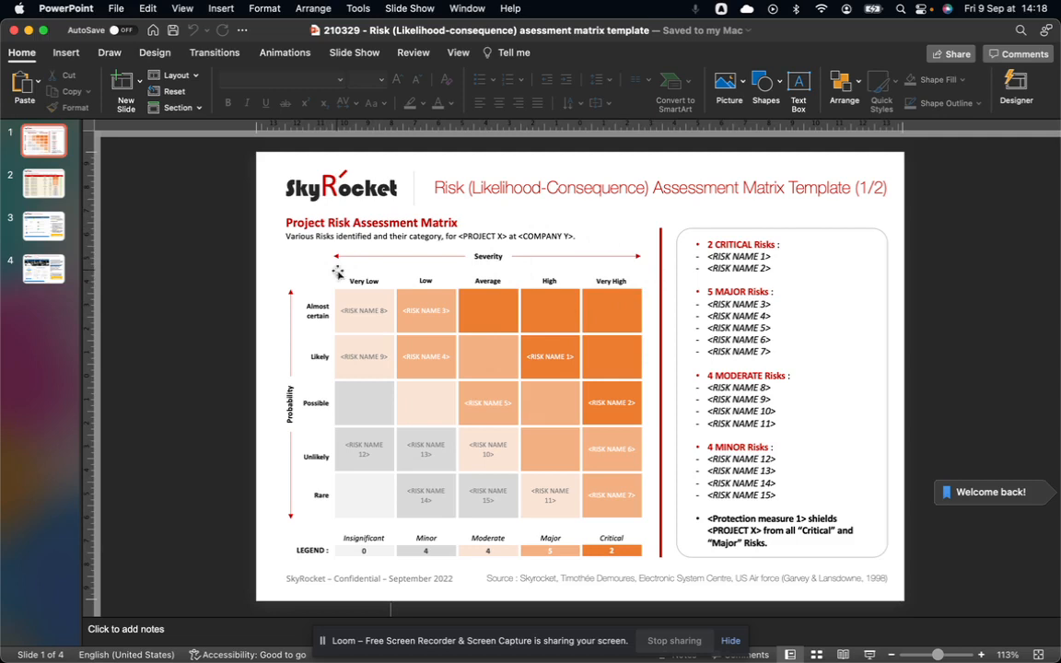
{"action": "mouse_move", "coordinate": [563, 294]}
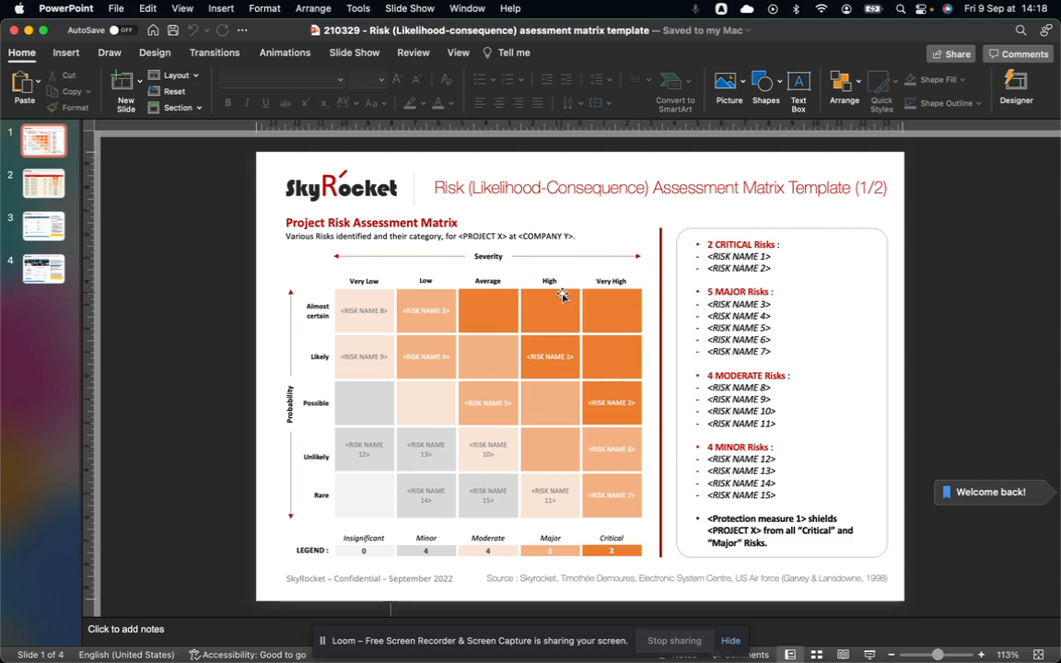
{"action": "mouse_move", "coordinate": [562, 272]}
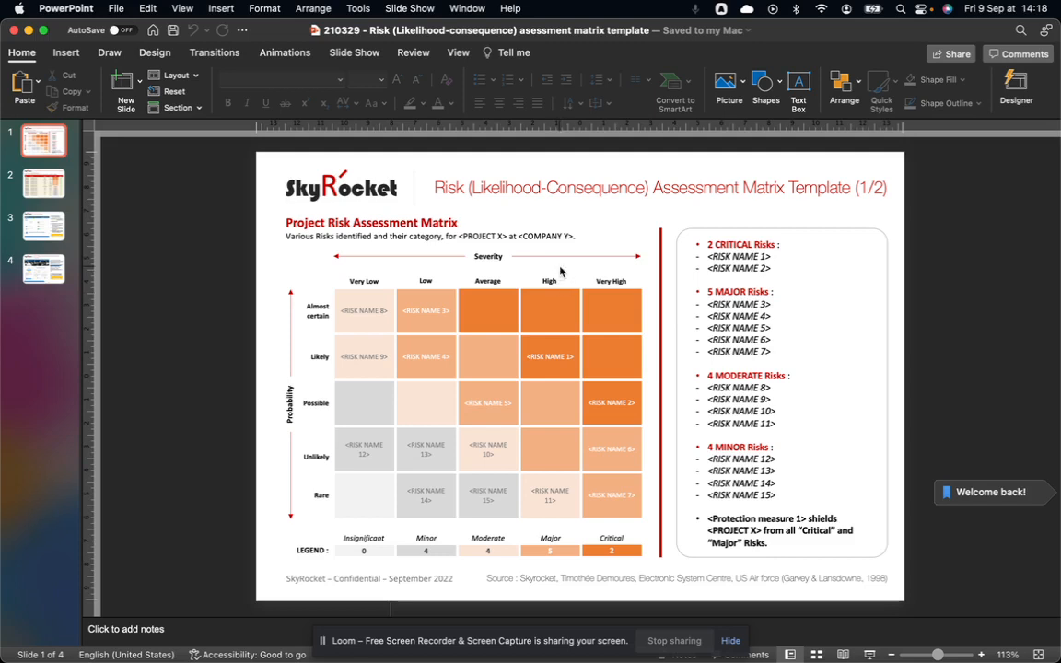
{"action": "mouse_move", "coordinate": [353, 291]}
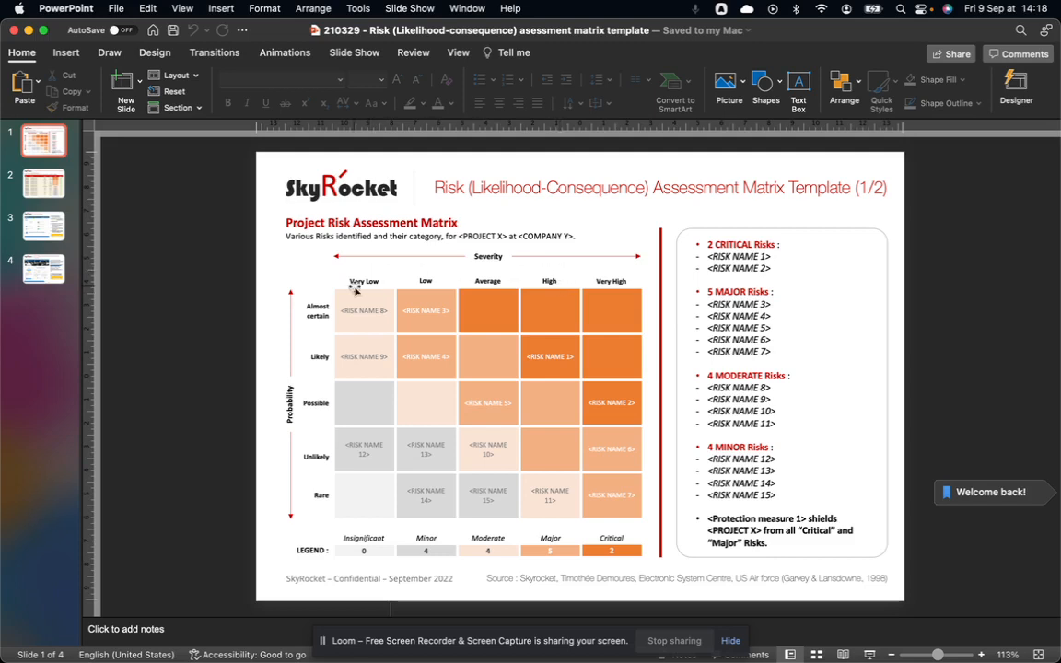
{"action": "mouse_move", "coordinate": [458, 298]}
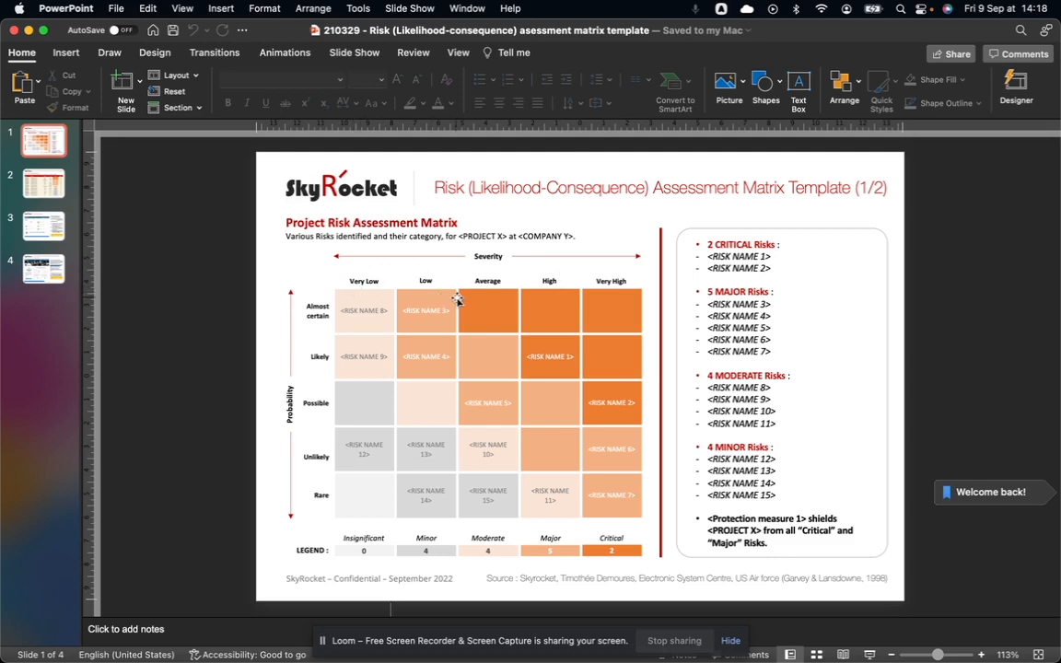
{"action": "mouse_move", "coordinate": [631, 293]}
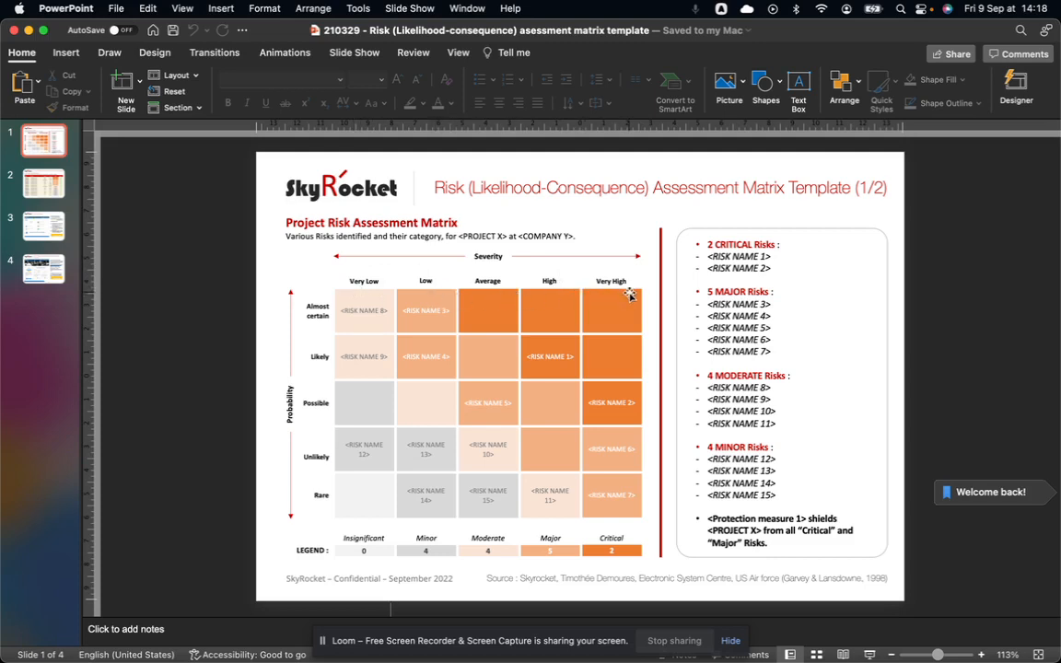
{"action": "mouse_move", "coordinate": [333, 364]}
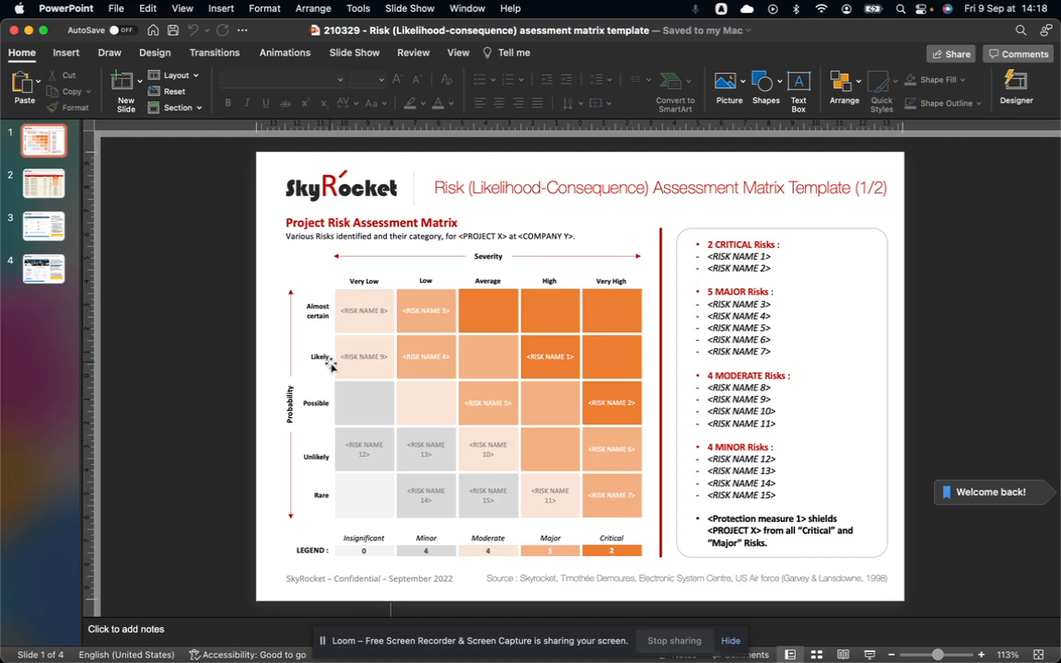
{"action": "mouse_move", "coordinate": [338, 389]}
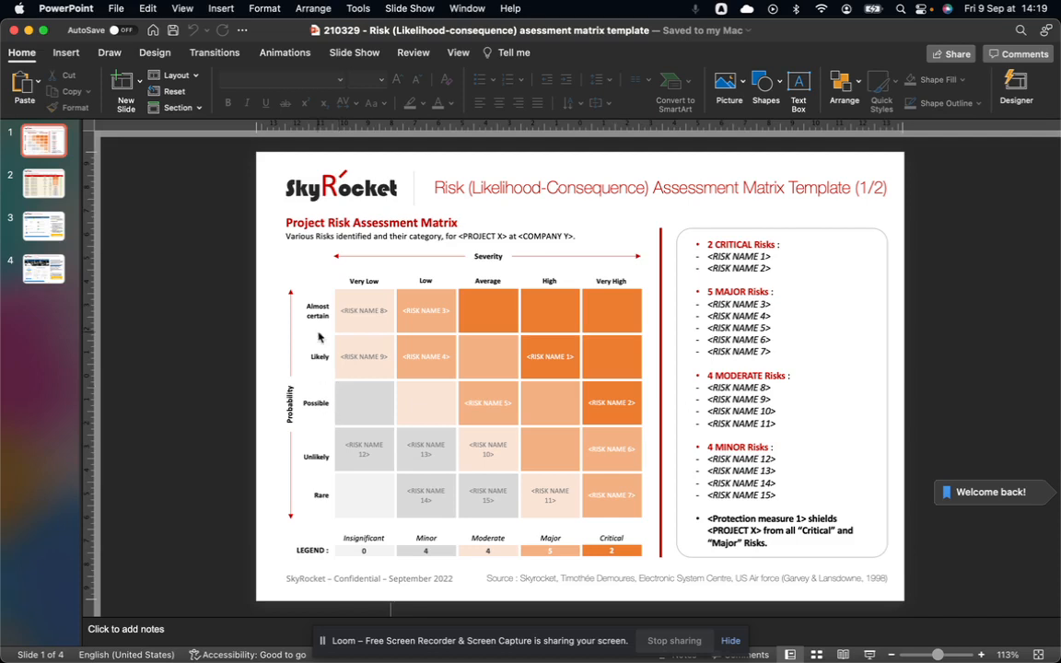
{"action": "mouse_move", "coordinate": [334, 378]}
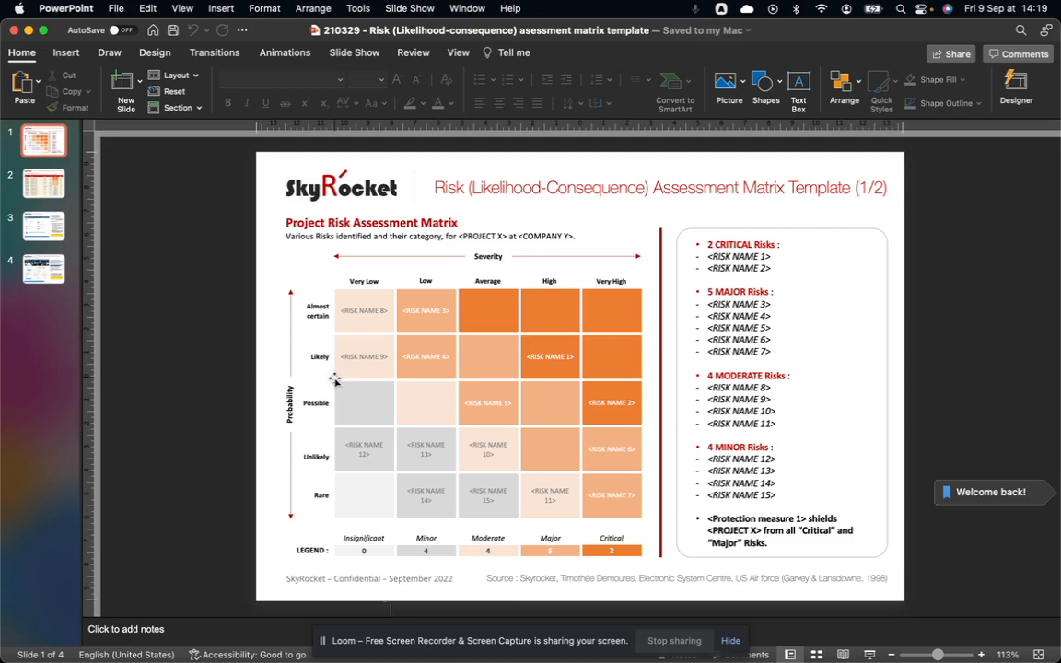
{"action": "mouse_move", "coordinate": [337, 514]}
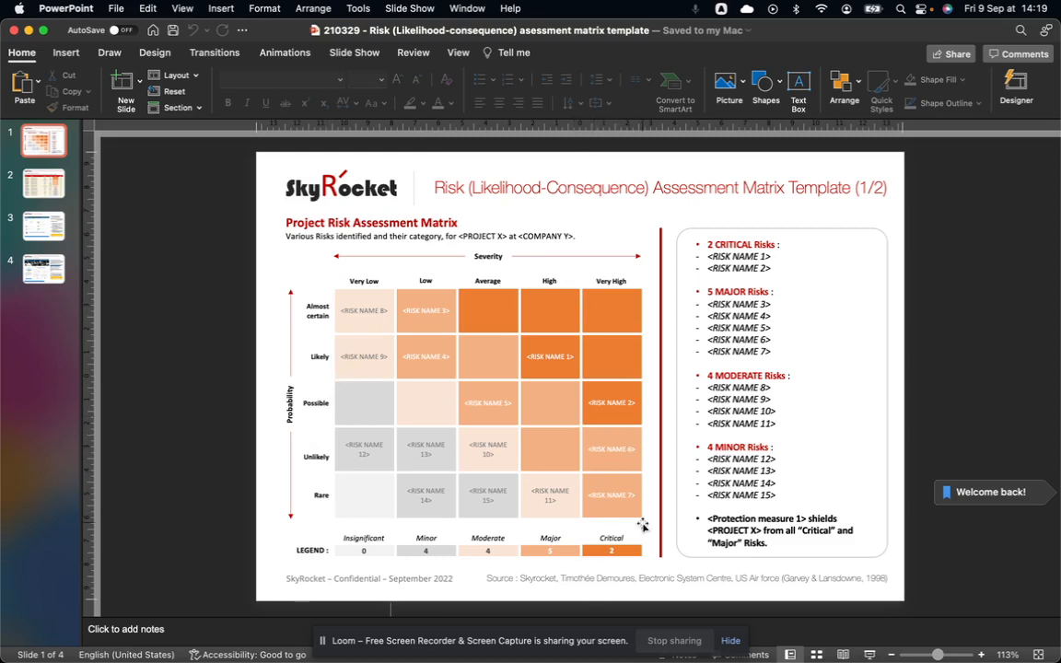
{"action": "mouse_move", "coordinate": [397, 336]}
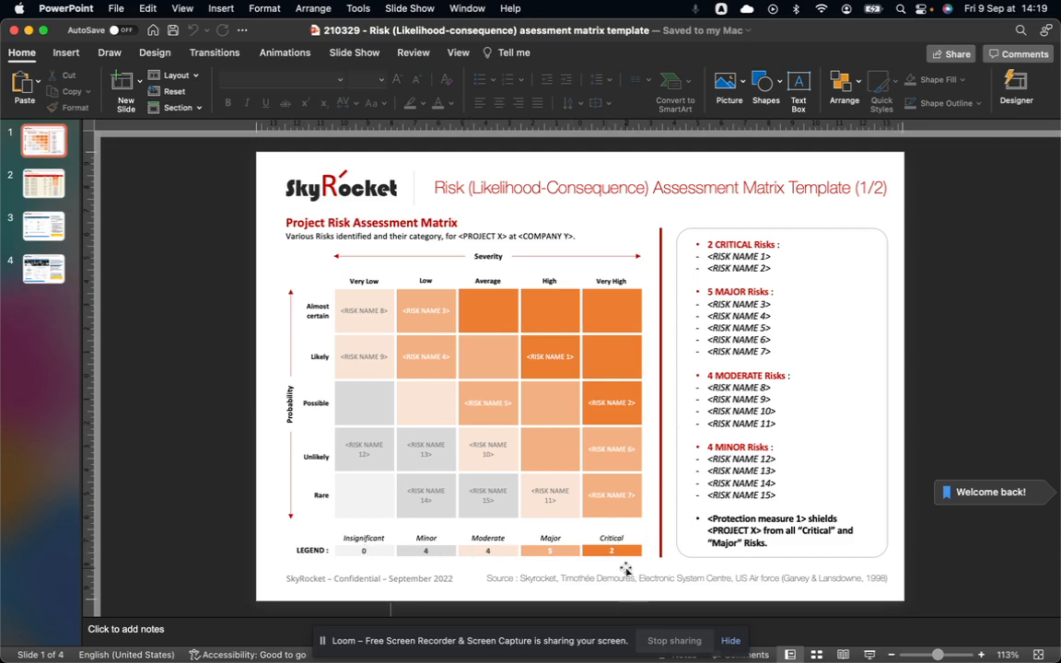
{"action": "mouse_move", "coordinate": [624, 556]}
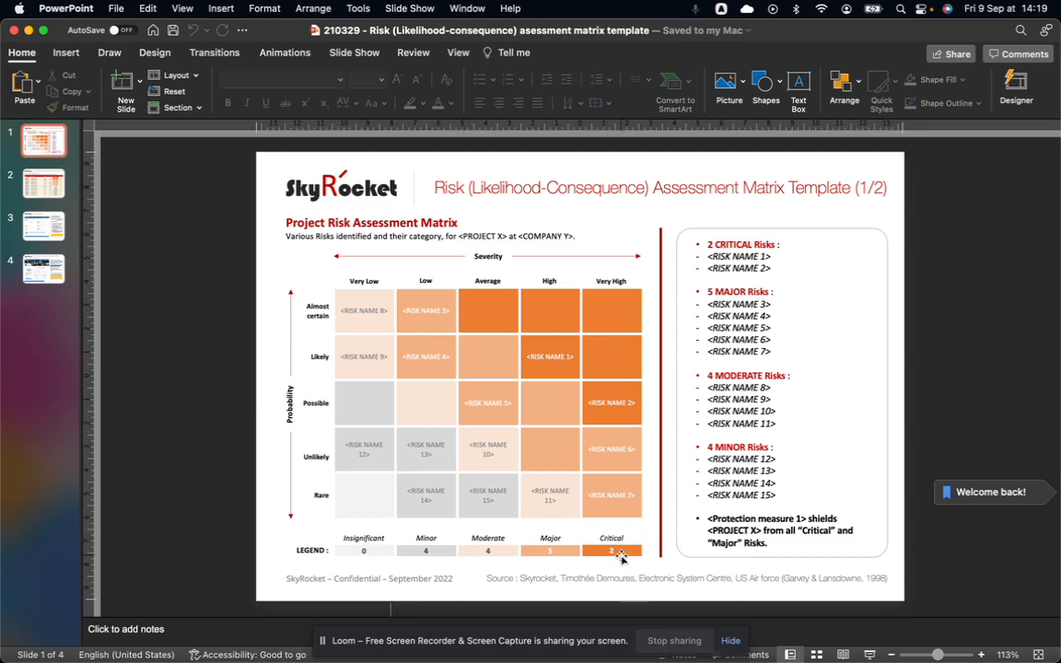
{"action": "mouse_move", "coordinate": [640, 341]}
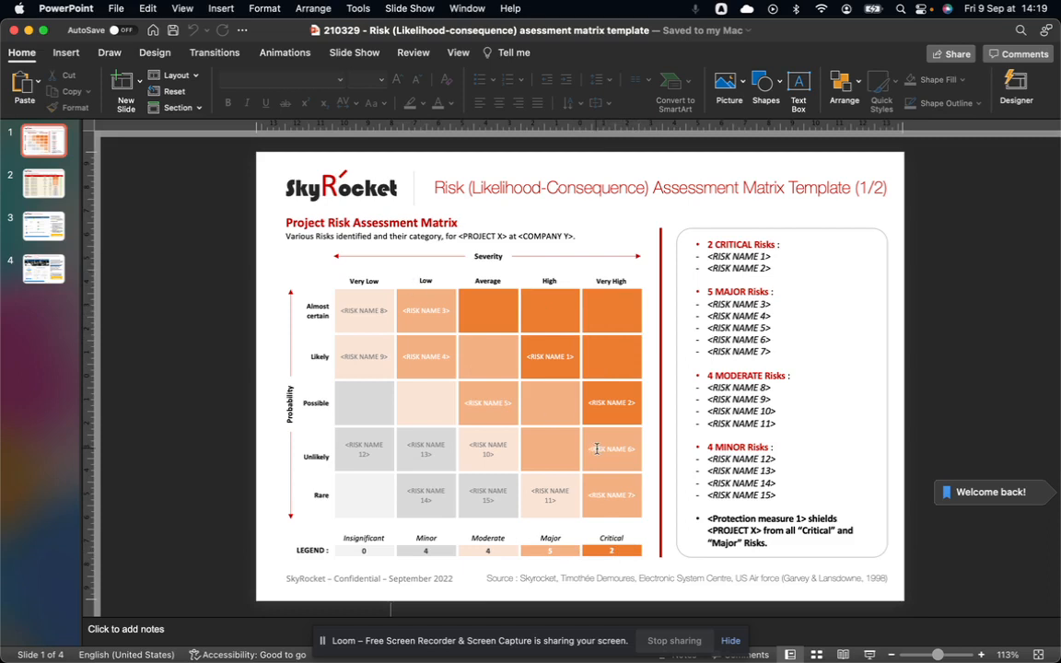
{"action": "mouse_move", "coordinate": [501, 391]}
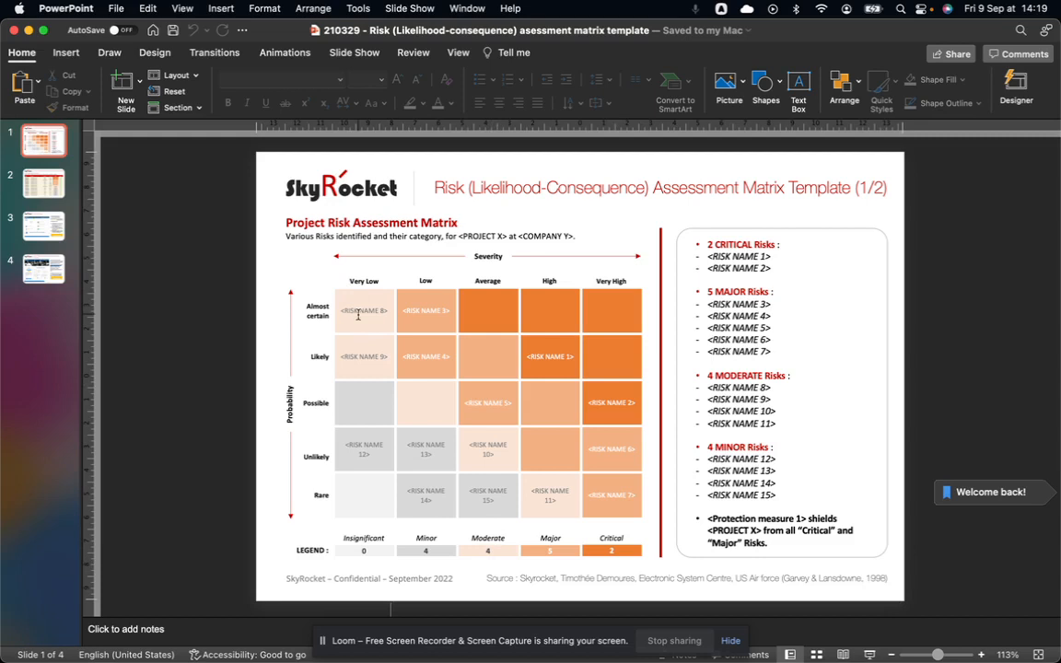
{"action": "mouse_move", "coordinate": [517, 472]}
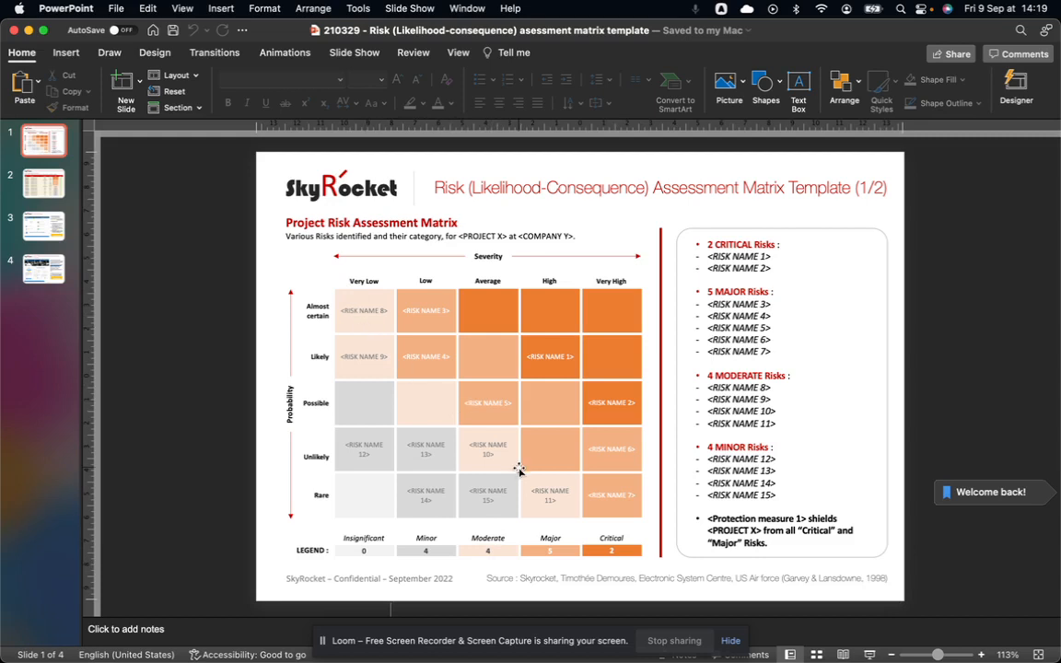
{"action": "mouse_move", "coordinate": [345, 426]}
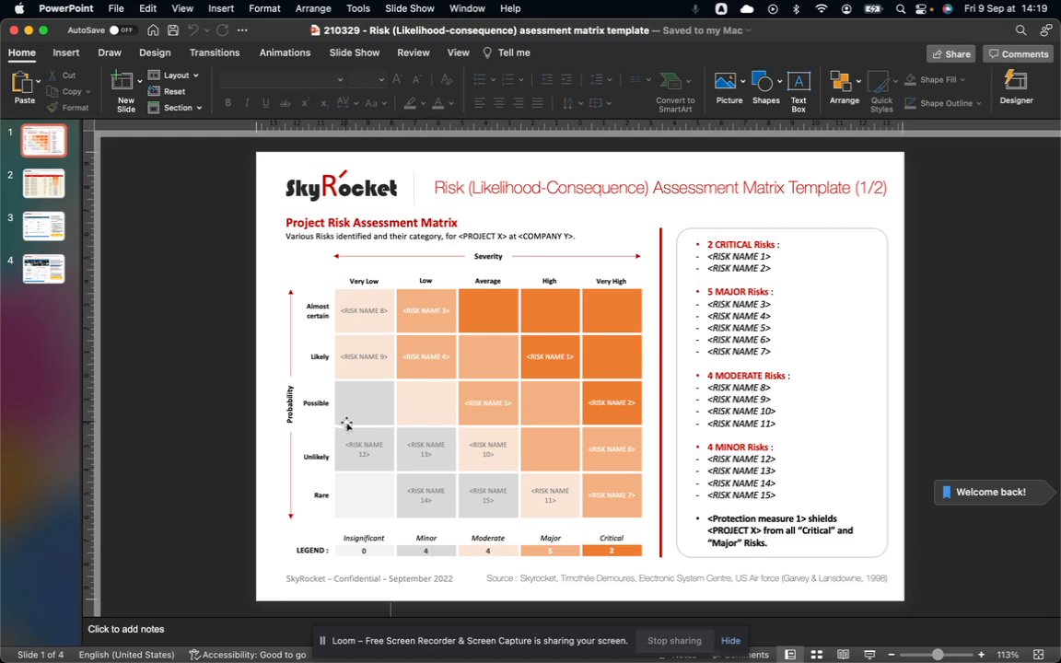
{"action": "mouse_move", "coordinate": [395, 426]}
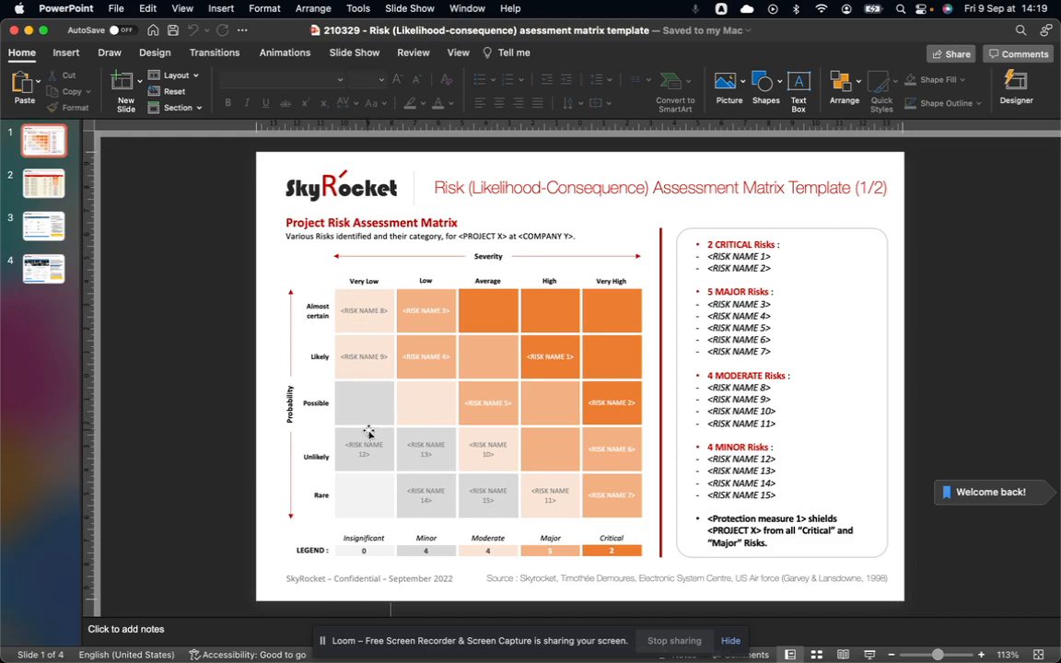
{"action": "mouse_move", "coordinate": [385, 520]}
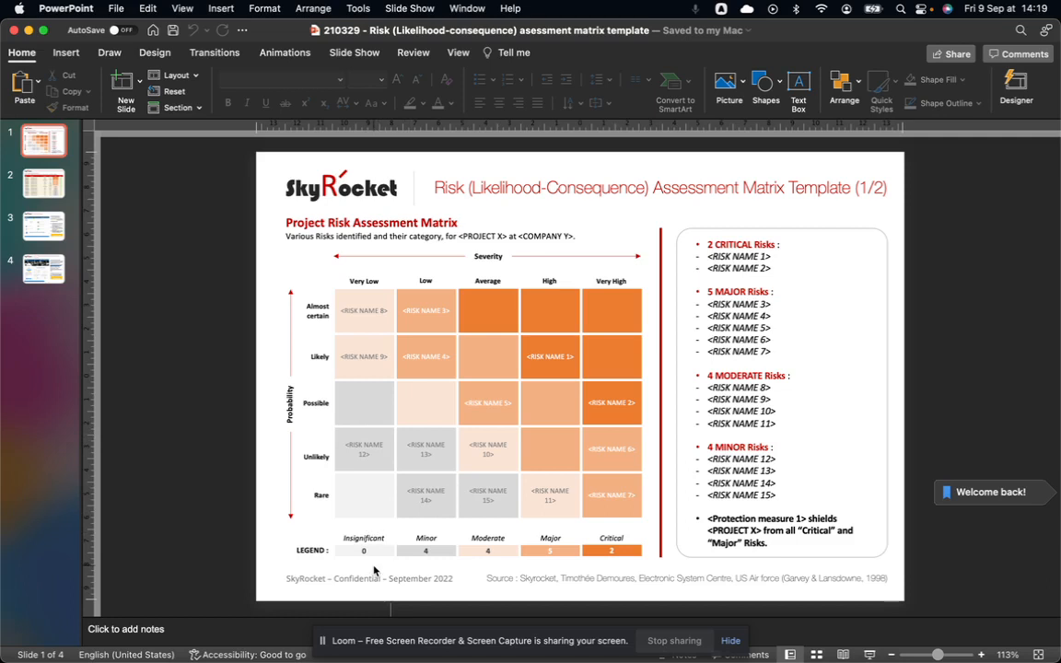
{"action": "mouse_move", "coordinate": [365, 505]}
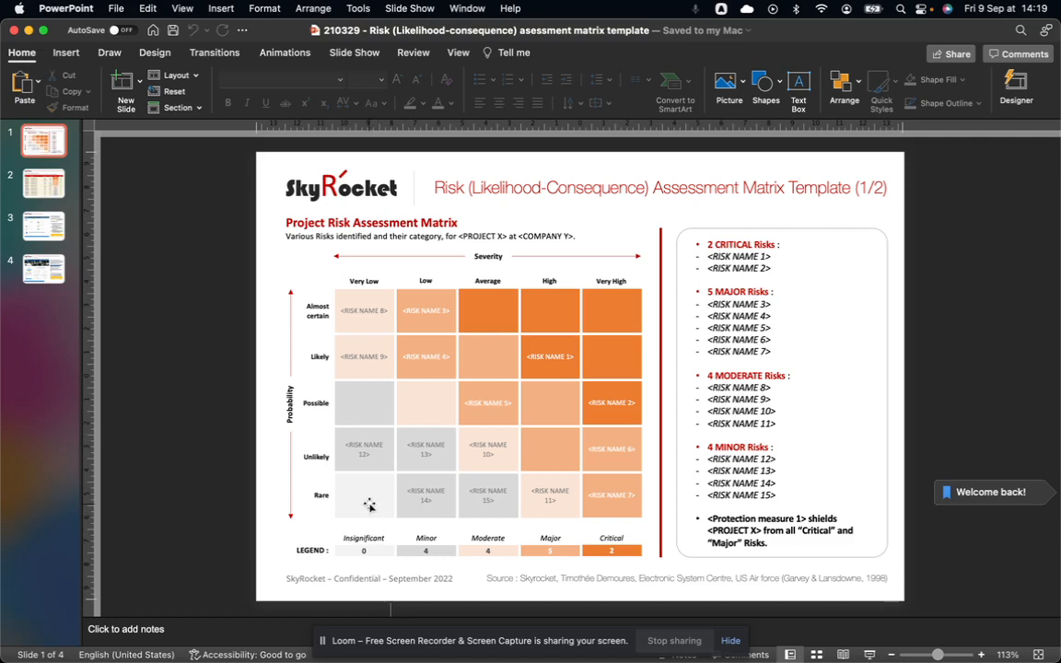
{"action": "mouse_move", "coordinate": [400, 347]}
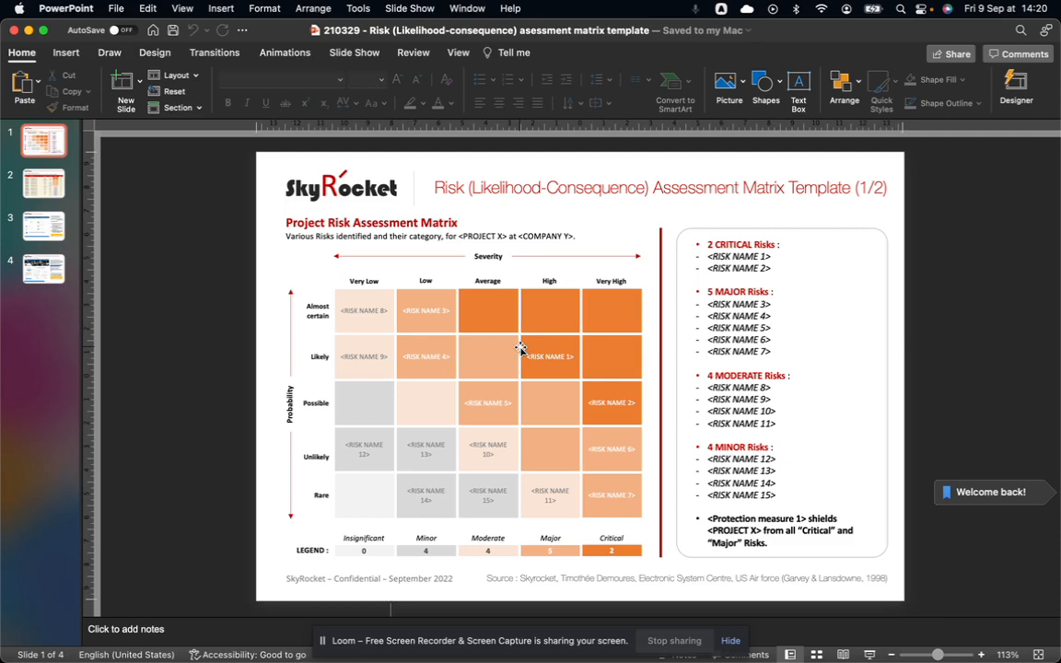
{"action": "mouse_move", "coordinate": [525, 343]}
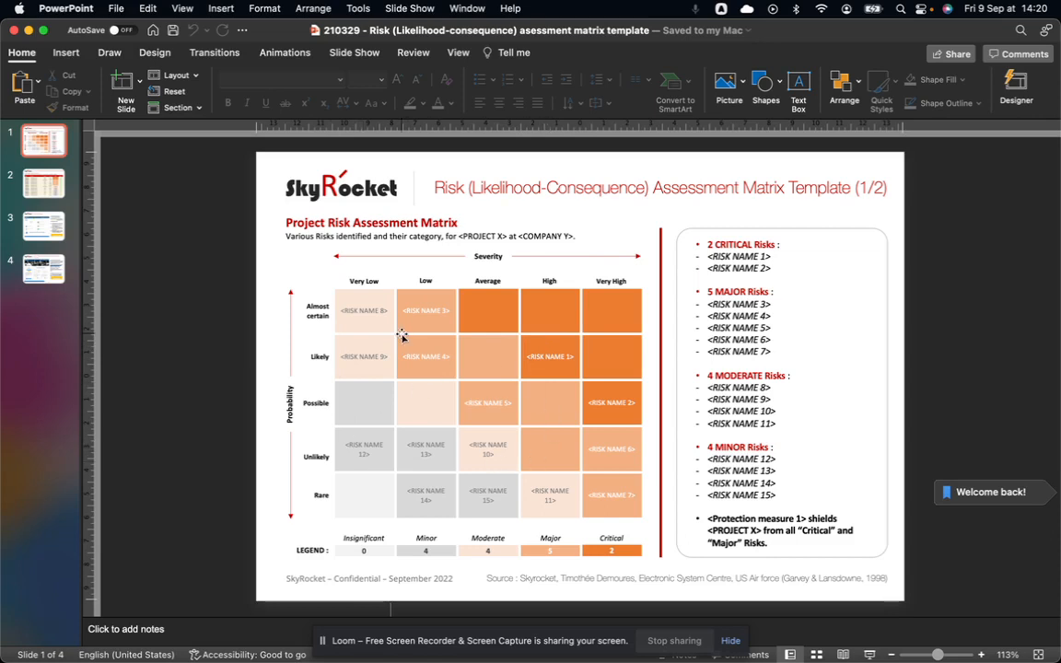
{"action": "mouse_move", "coordinate": [460, 370]}
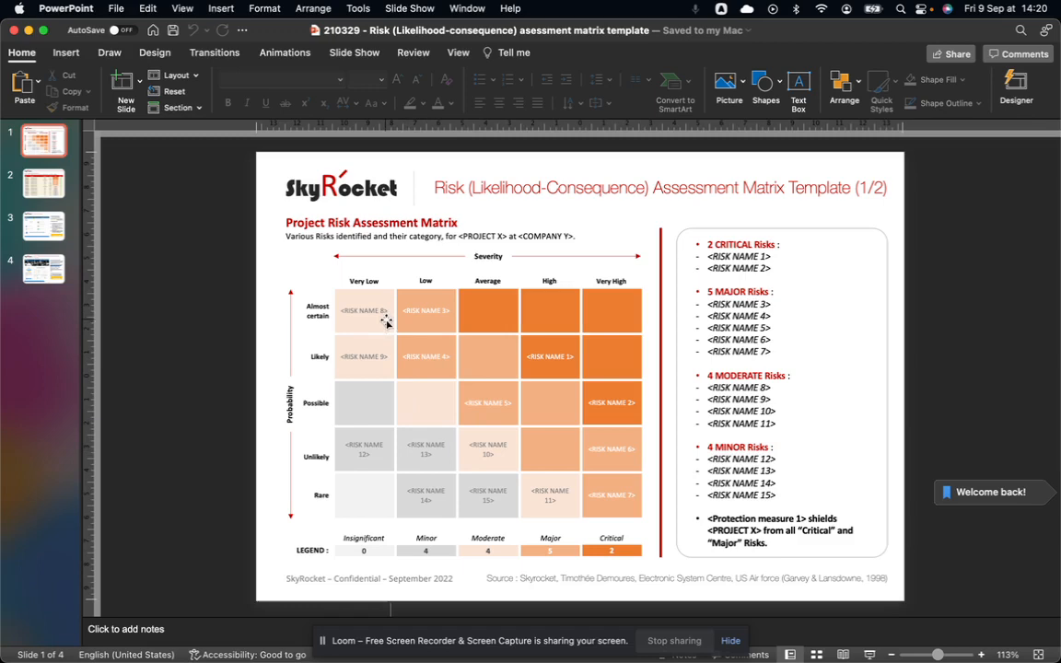
{"action": "mouse_move", "coordinate": [58, 142]}
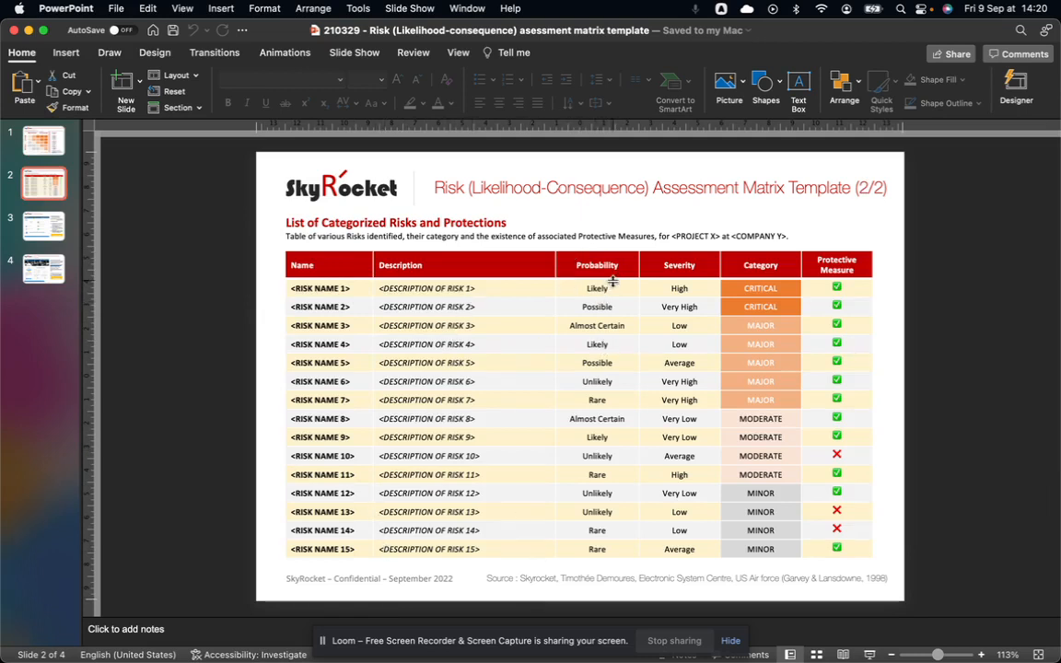
{"action": "mouse_move", "coordinate": [611, 591]}
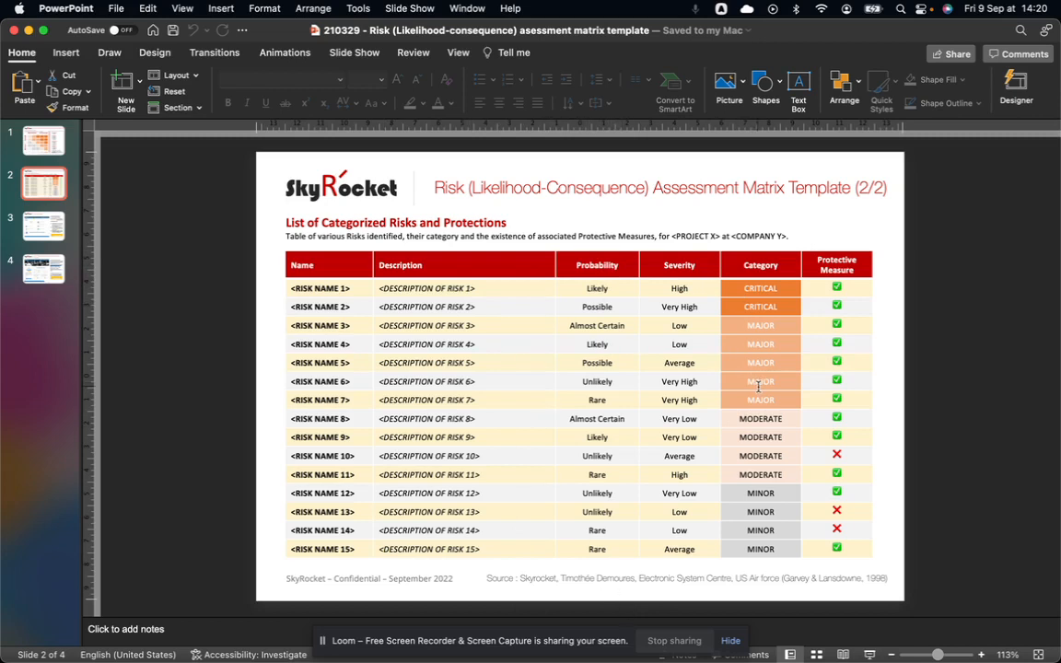
{"action": "mouse_move", "coordinate": [824, 288]}
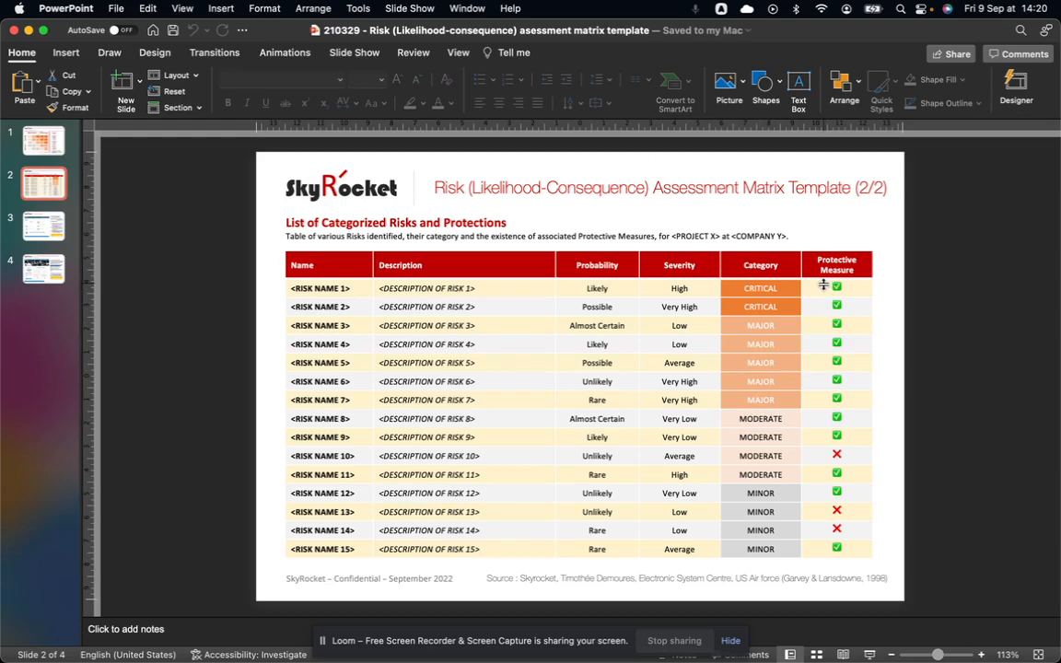
{"action": "mouse_move", "coordinate": [376, 282]}
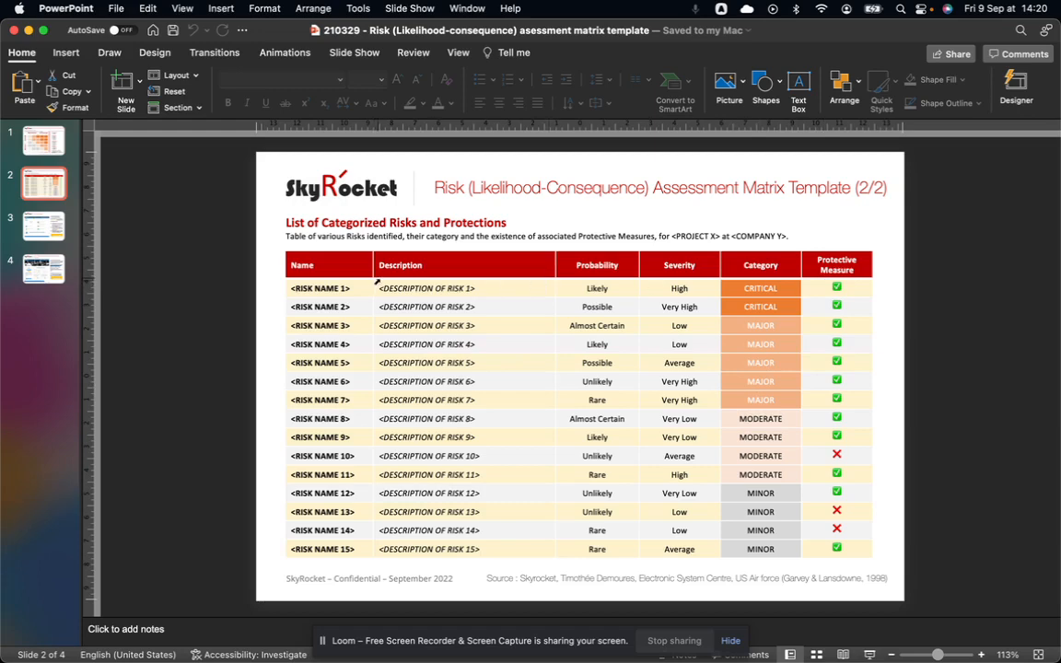
Step: Return to slide 1's still-unedited risk matrix grid and category lists
{"action": "left_click", "coordinate": [43, 140]}
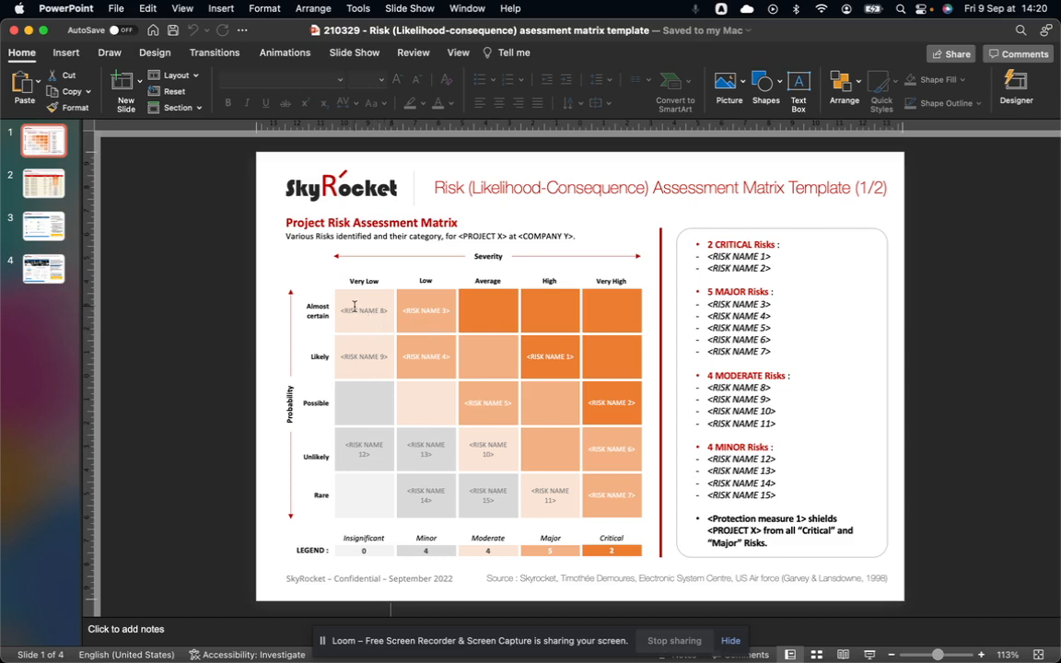
{"action": "mouse_move", "coordinate": [636, 456]}
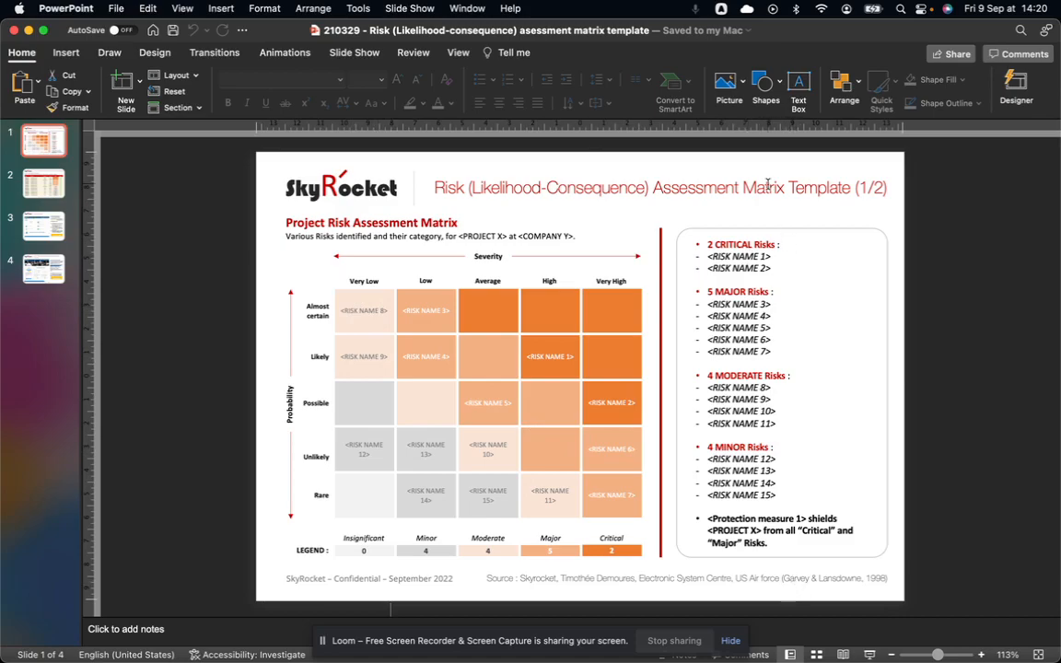
{"action": "mouse_move", "coordinate": [780, 531]}
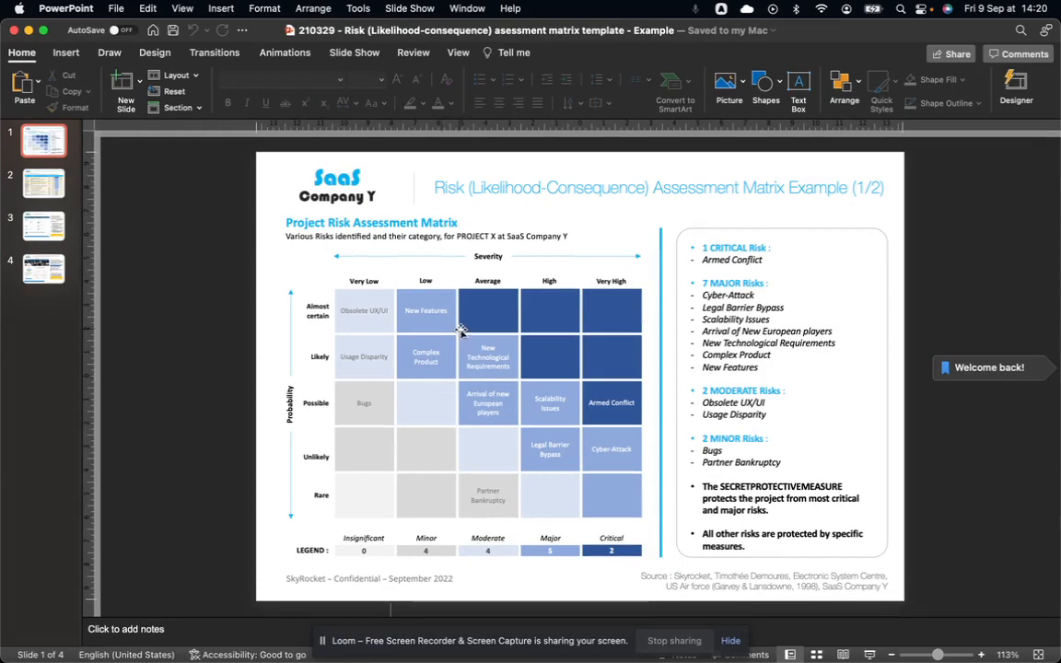
{"action": "mouse_move", "coordinate": [562, 402]}
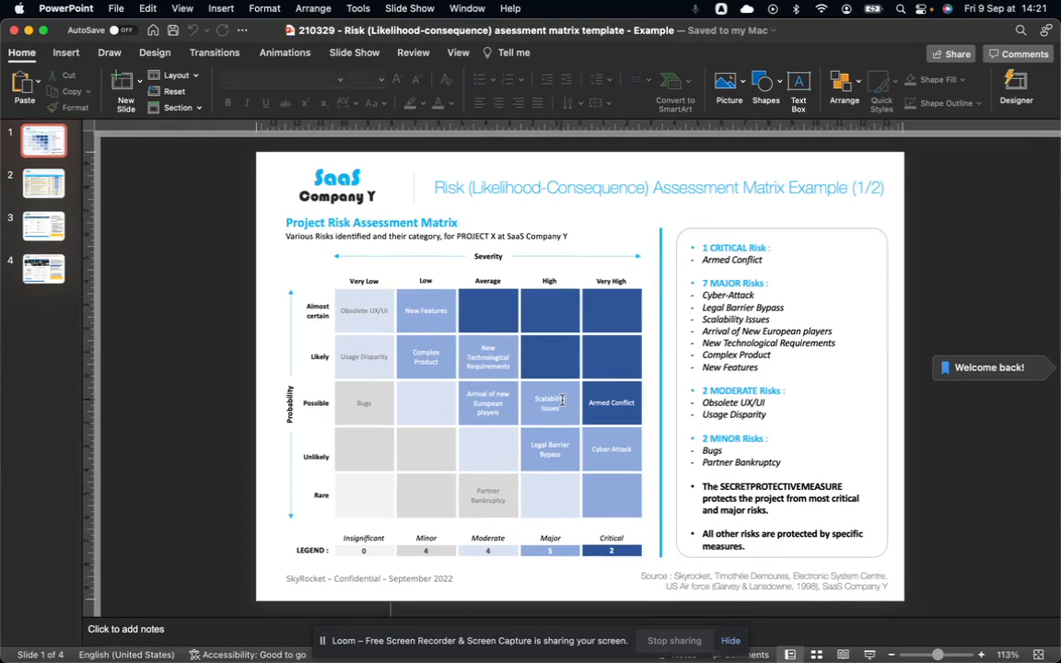
{"action": "mouse_move", "coordinate": [622, 412]}
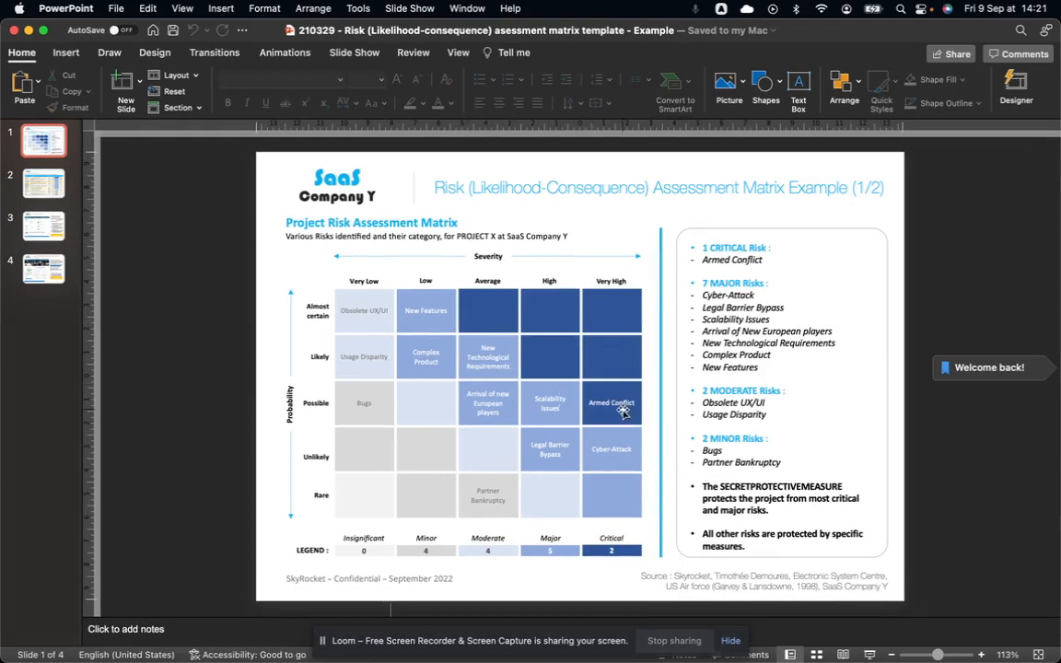
{"action": "mouse_move", "coordinate": [610, 429]}
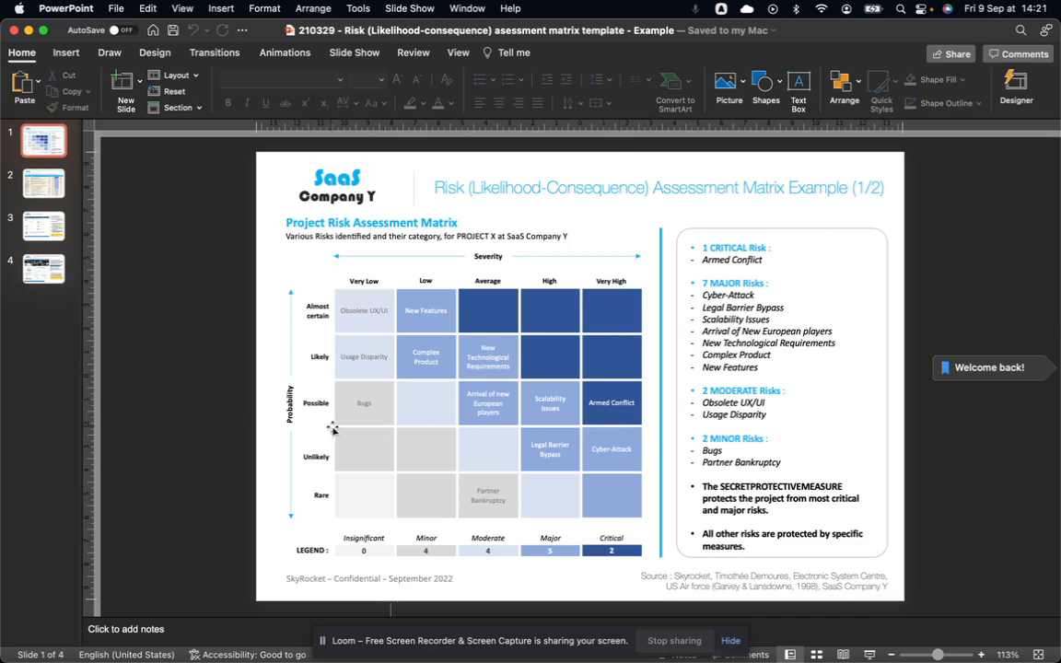
{"action": "mouse_move", "coordinate": [694, 266]}
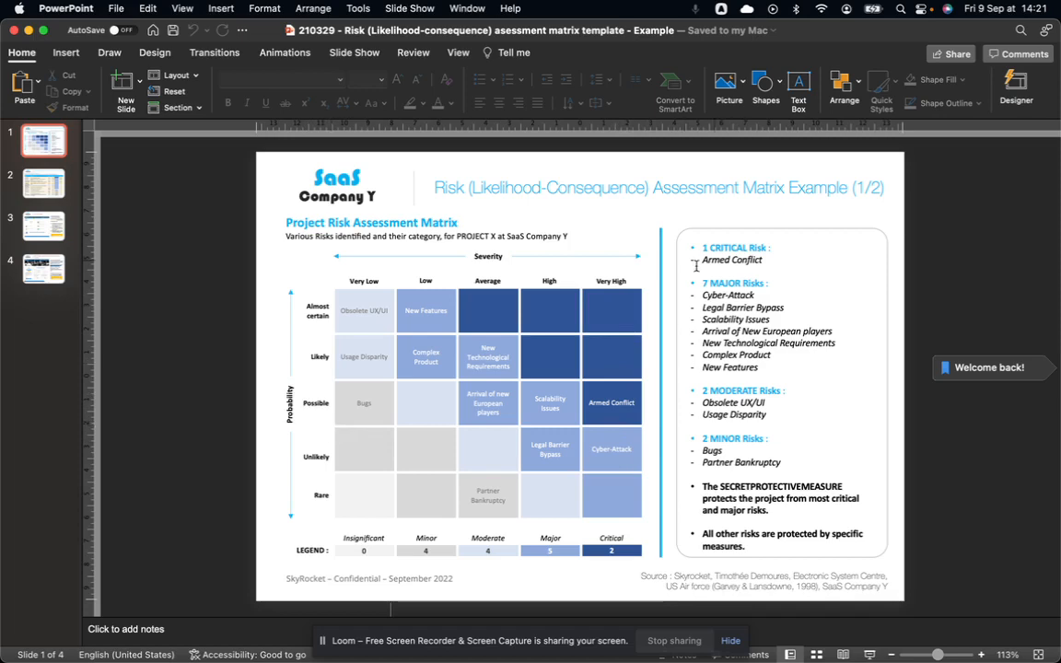
Step: Flip from Company Y's risk list slide to its matrix slide and back
{"action": "left_click", "coordinate": [43, 183]}
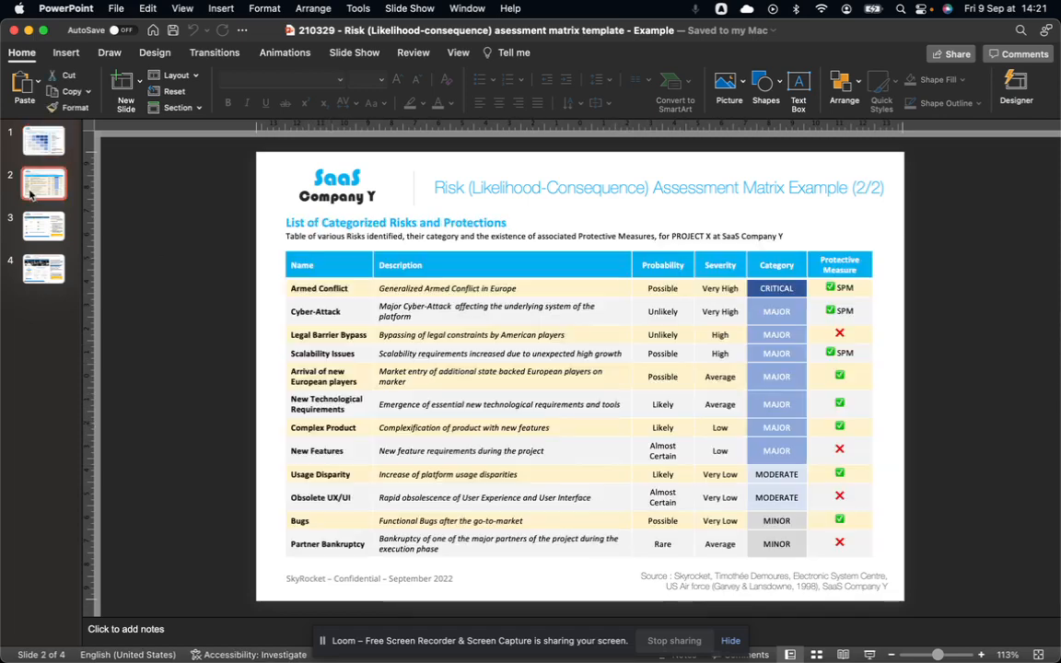
{"action": "left_click", "coordinate": [44, 140]}
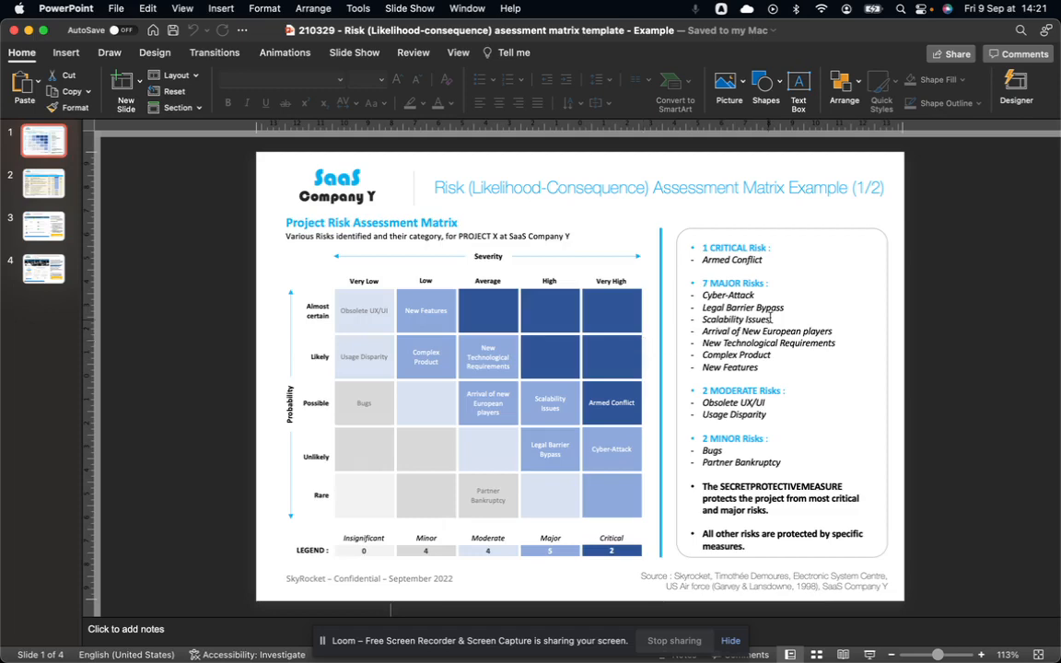
{"action": "mouse_move", "coordinate": [142, 283]}
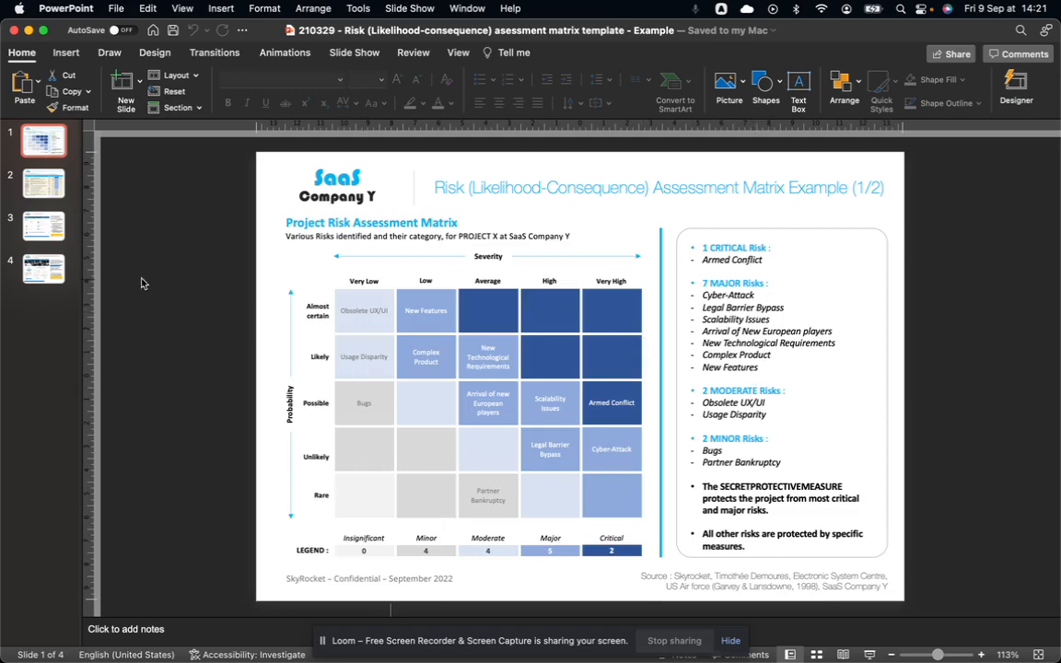
{"action": "left_click", "coordinate": [42, 183]}
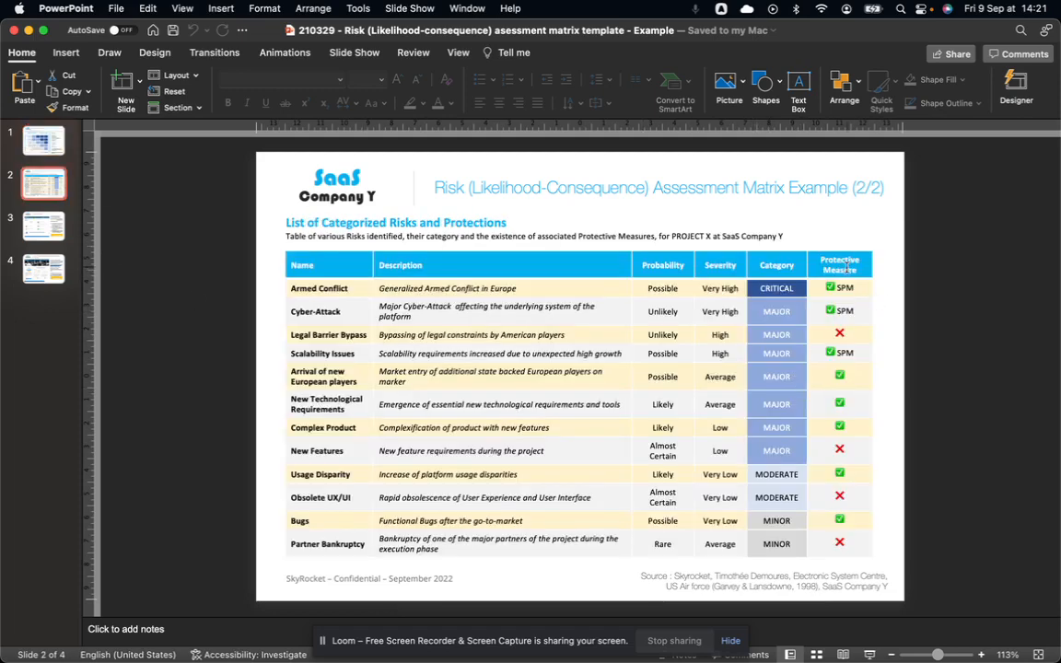
{"action": "mouse_move", "coordinate": [801, 387]}
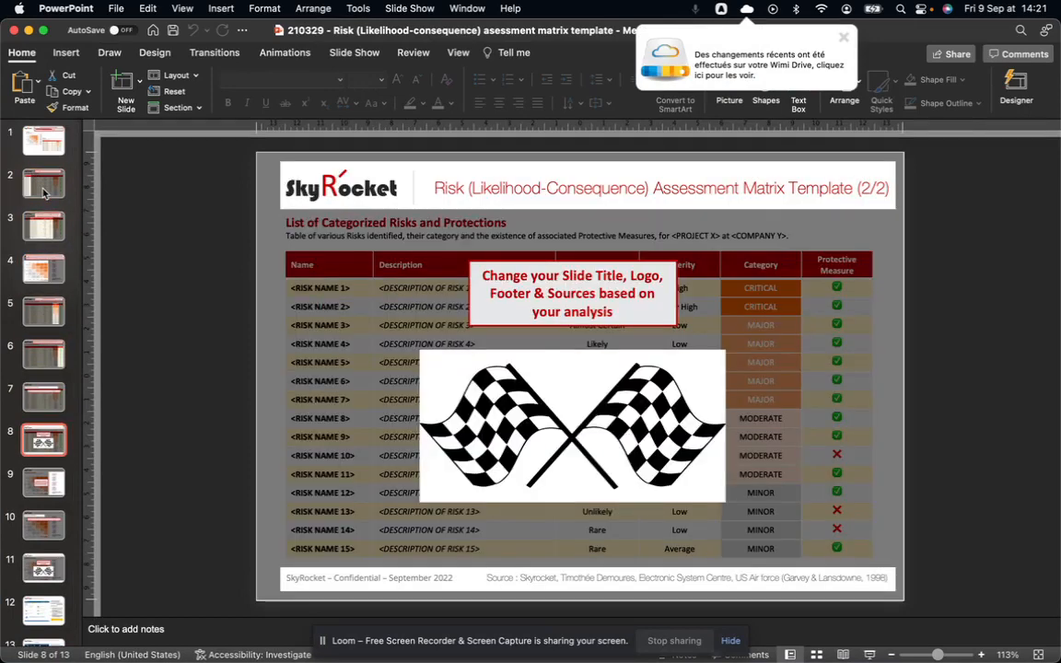
Step: Show methodology slide 11, then display all three open decks with Mission Control
{"action": "left_click", "coordinate": [43, 481]}
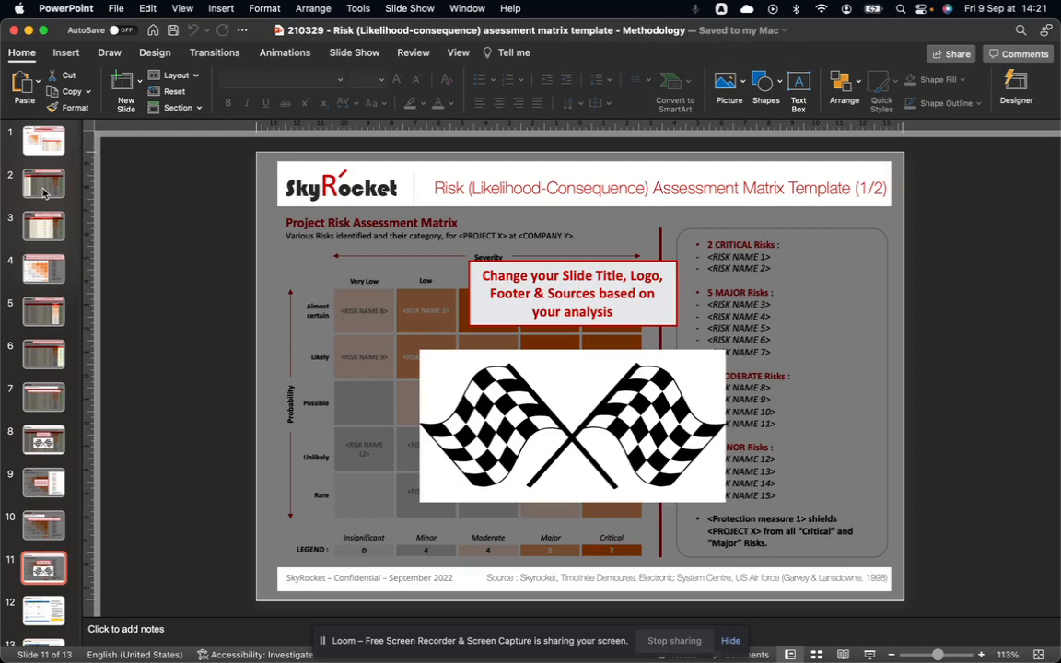
{"action": "key", "text": "F3"}
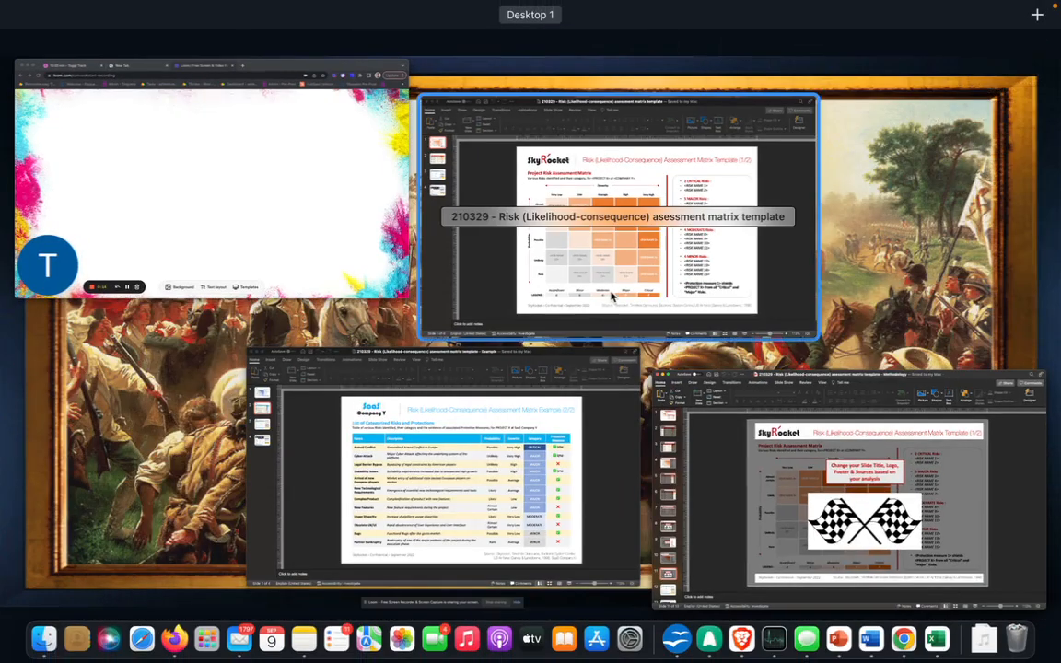
{"action": "mouse_move", "coordinate": [573, 298]}
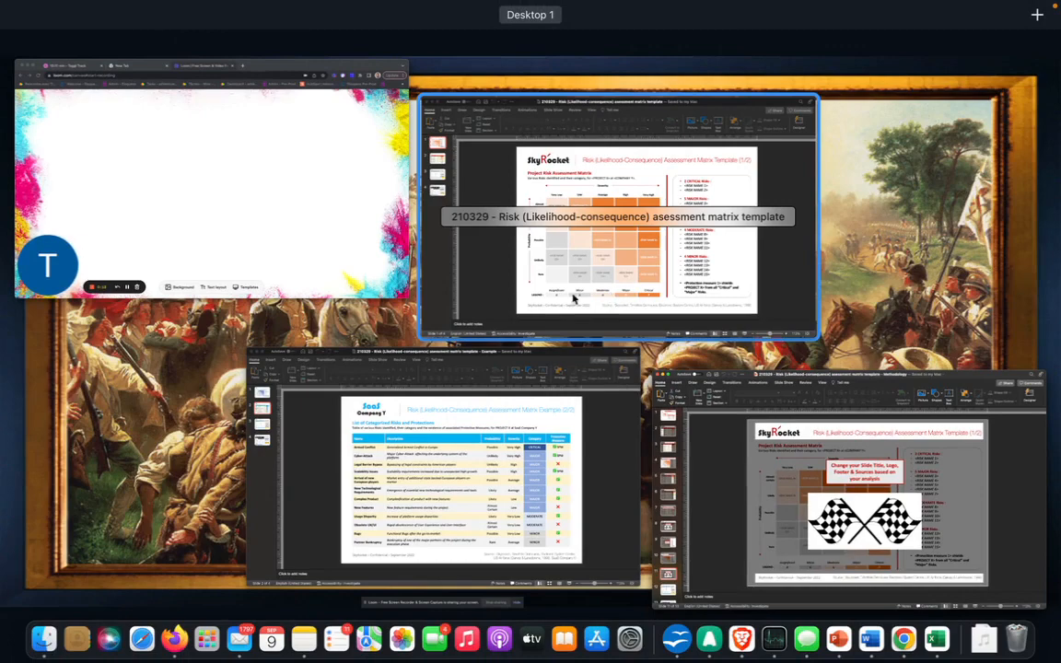